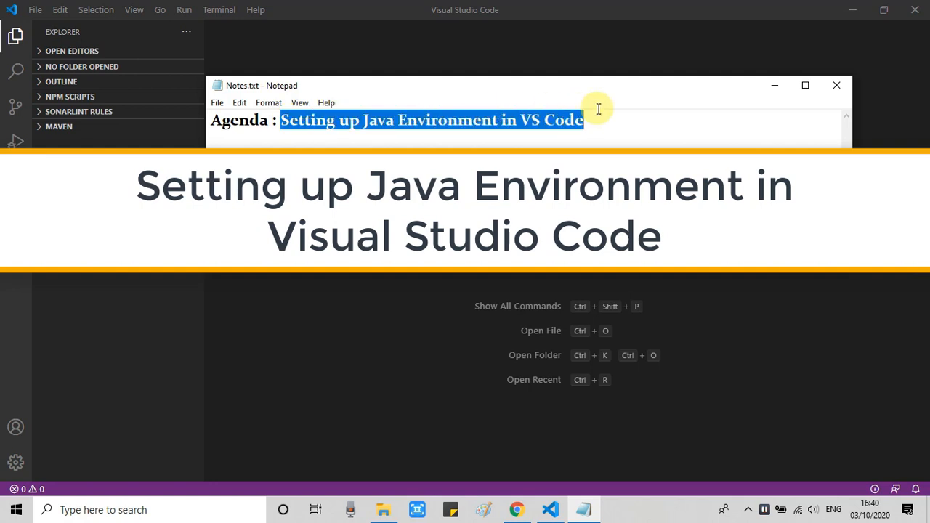
{"action": "mouse_move", "coordinate": [599, 113]}
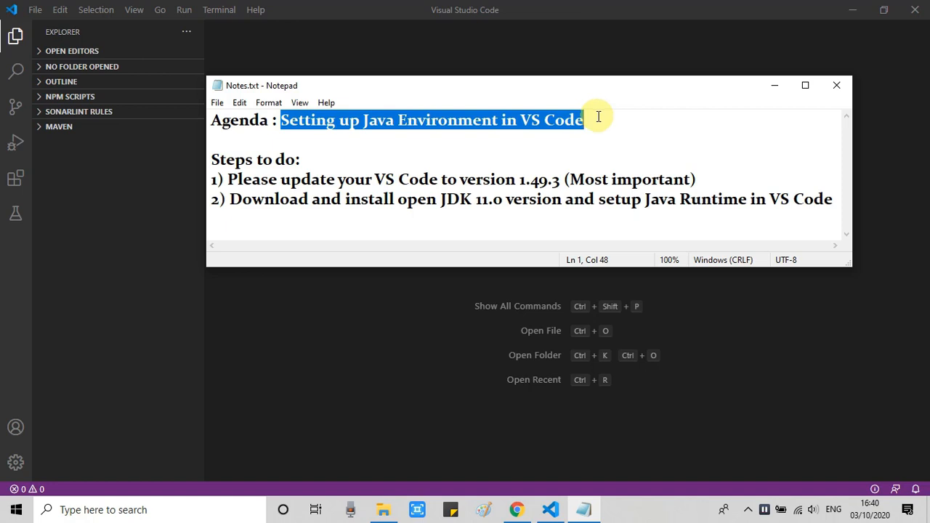
- Review the two setup notes (update VS Code to 1.49.3, install OpenJDK 11) and put Notepad away
{"action": "left_click", "coordinate": [593, 144]}
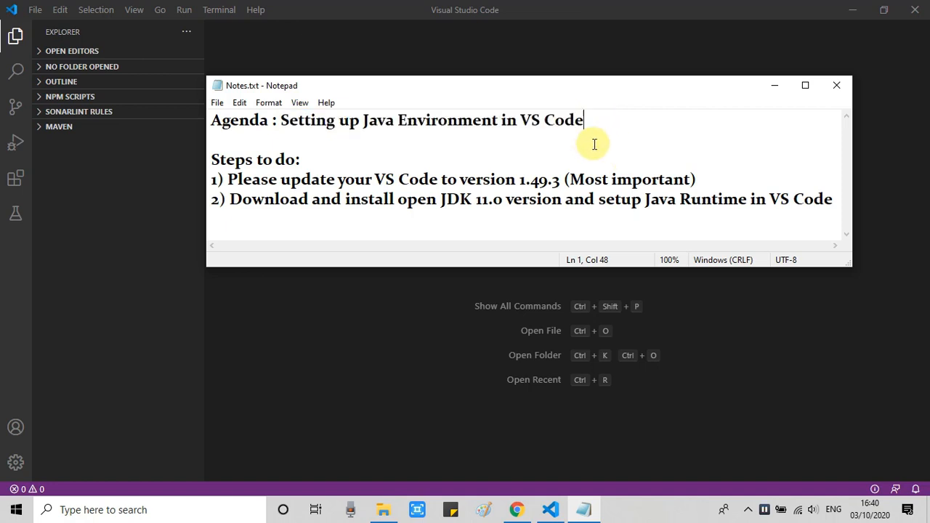
{"action": "mouse_move", "coordinate": [590, 144]}
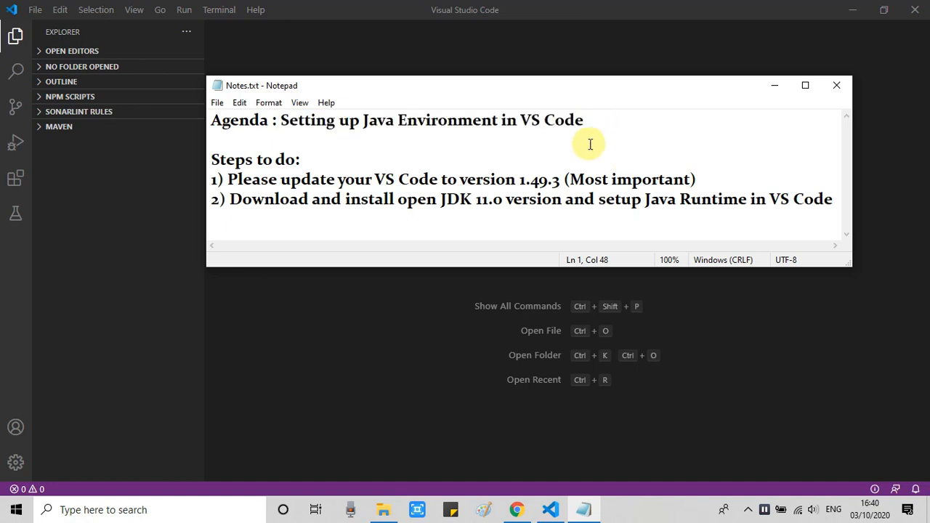
{"action": "left_click", "coordinate": [211, 140]}
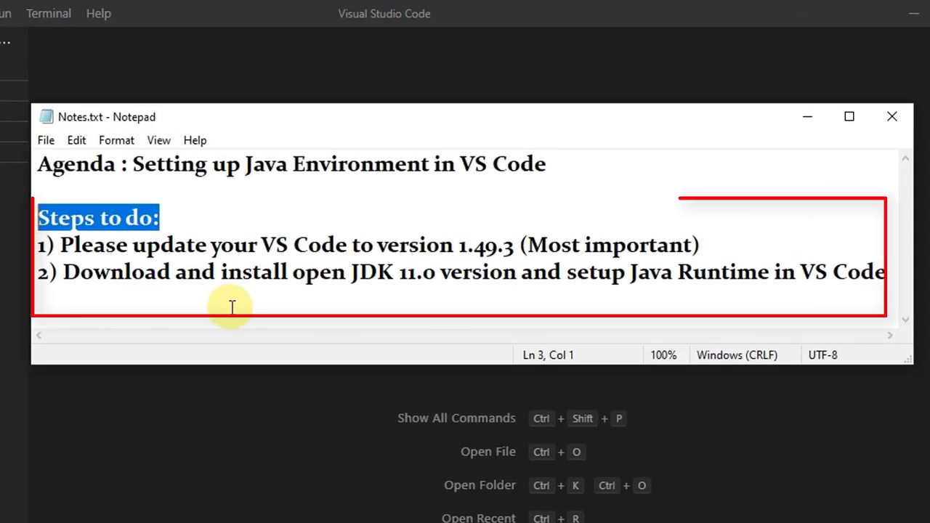
{"action": "mouse_move", "coordinate": [117, 250]}
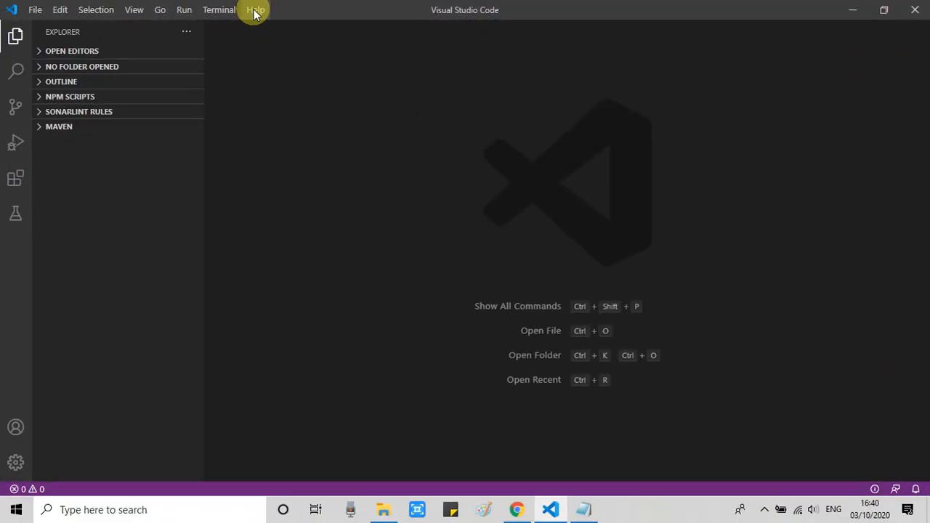
{"action": "left_click", "coordinate": [256, 9]}
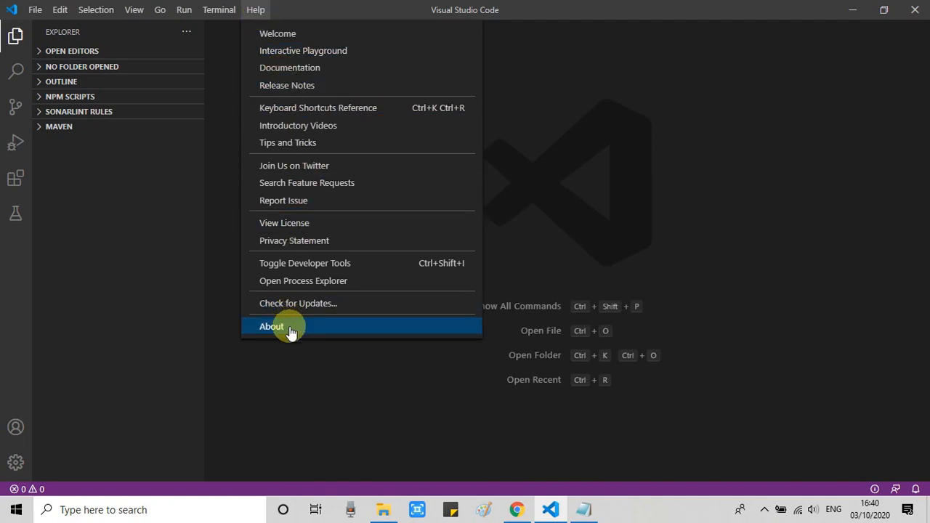
{"action": "left_click", "coordinate": [270, 325]}
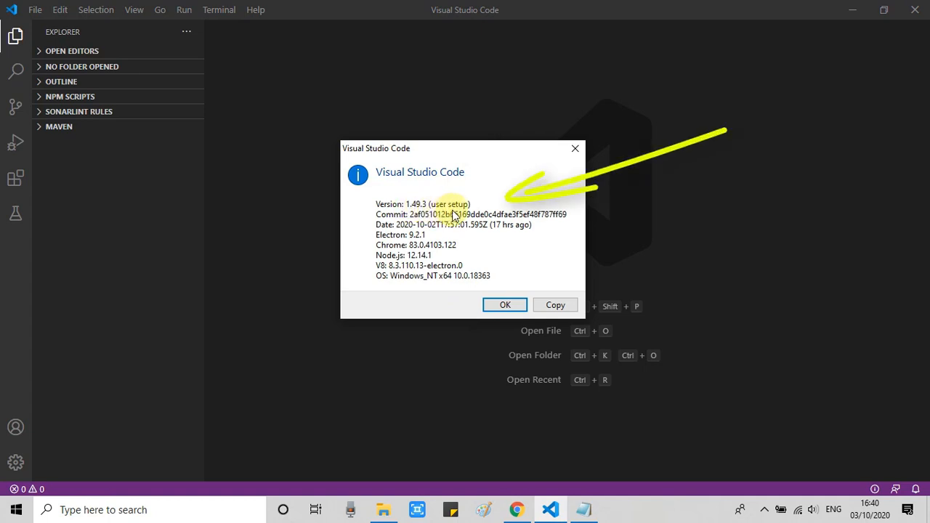
{"action": "left_click", "coordinate": [505, 306]}
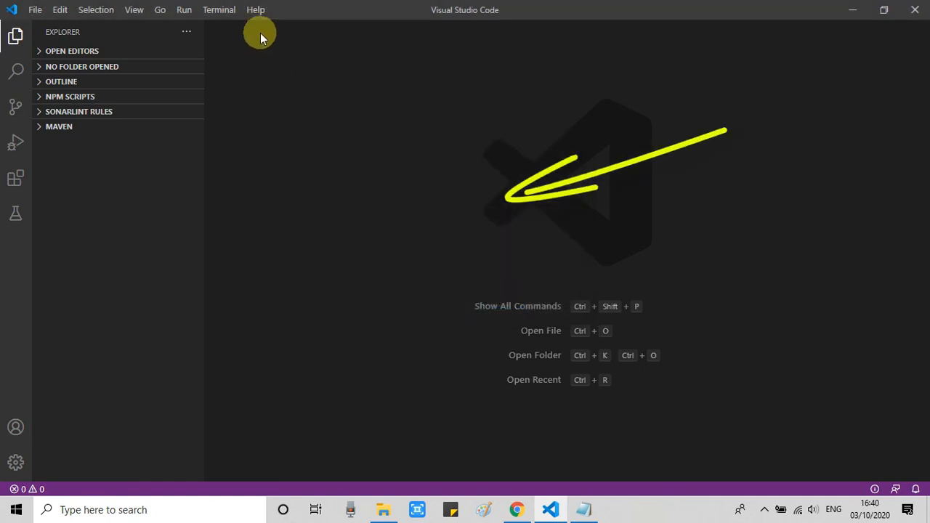
{"action": "left_click", "coordinate": [256, 9]}
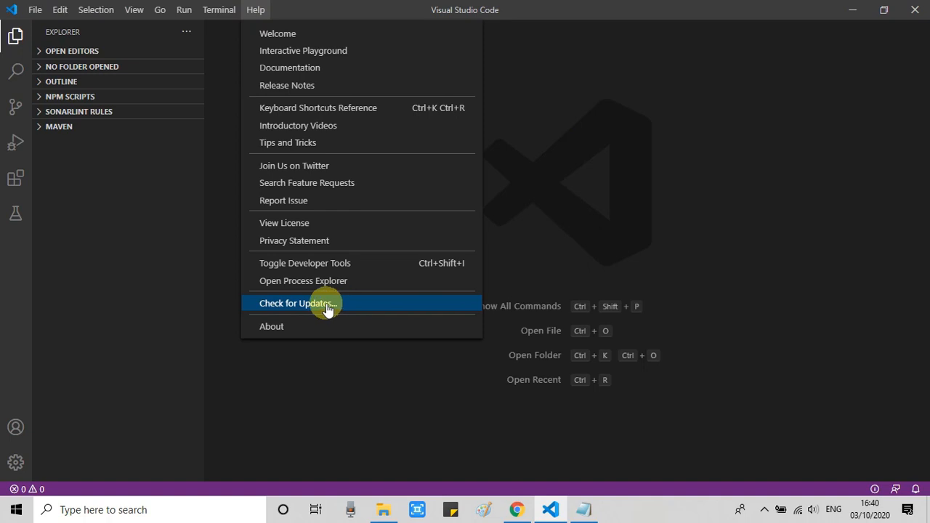
{"action": "left_click", "coordinate": [296, 303]}
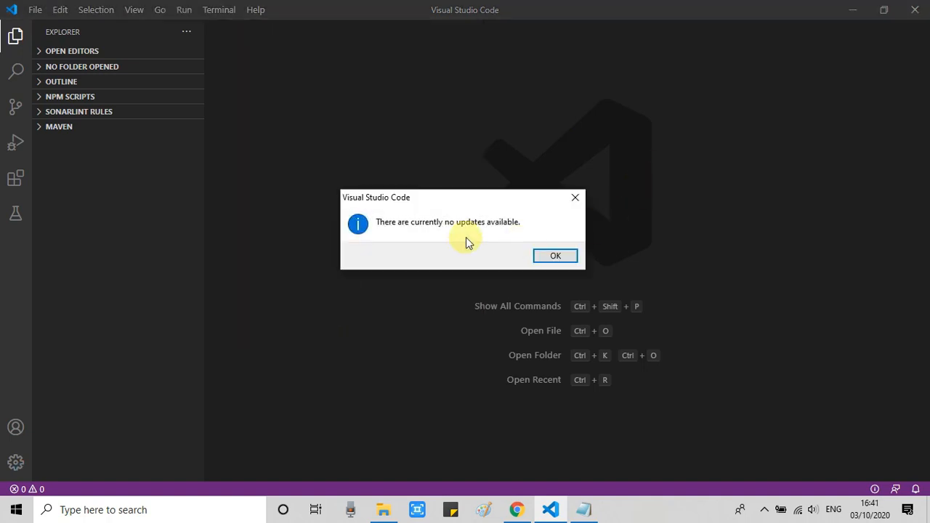
{"action": "mouse_move", "coordinate": [525, 234]}
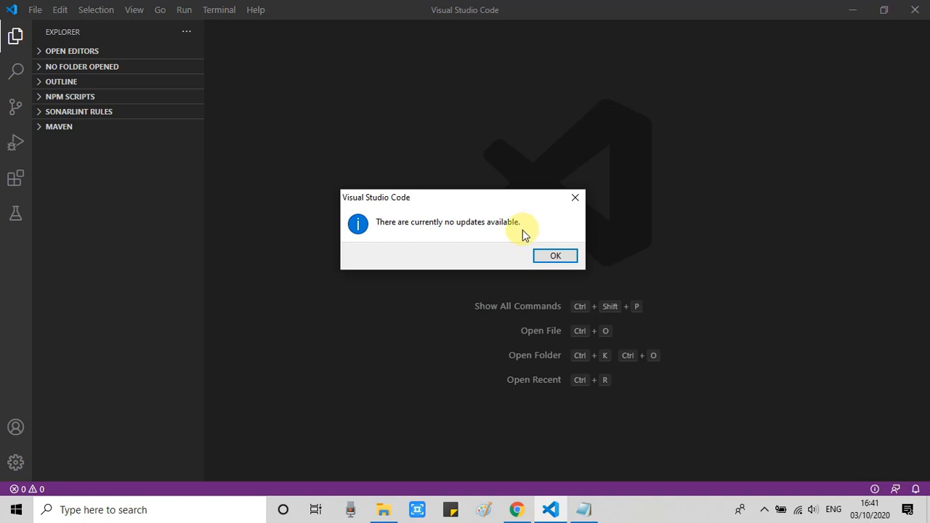
{"action": "mouse_move", "coordinate": [556, 256]}
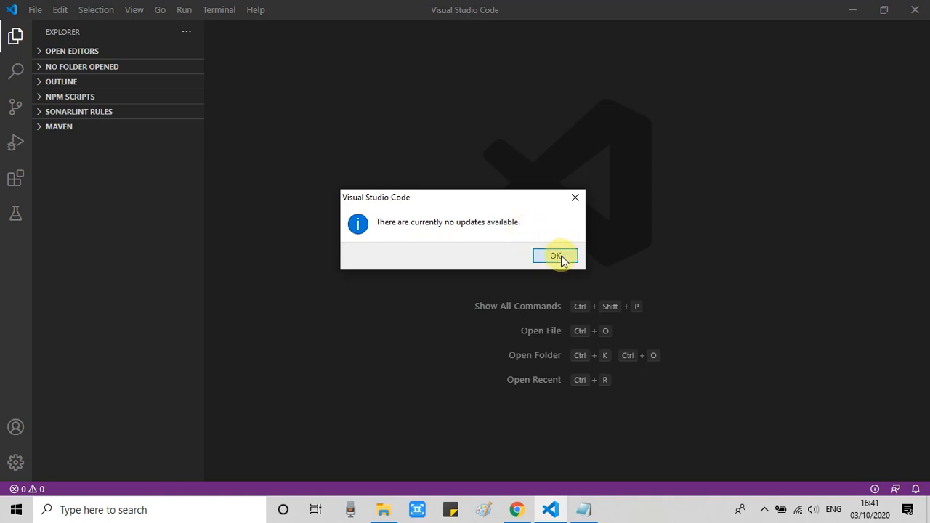
{"action": "left_click", "coordinate": [556, 256]}
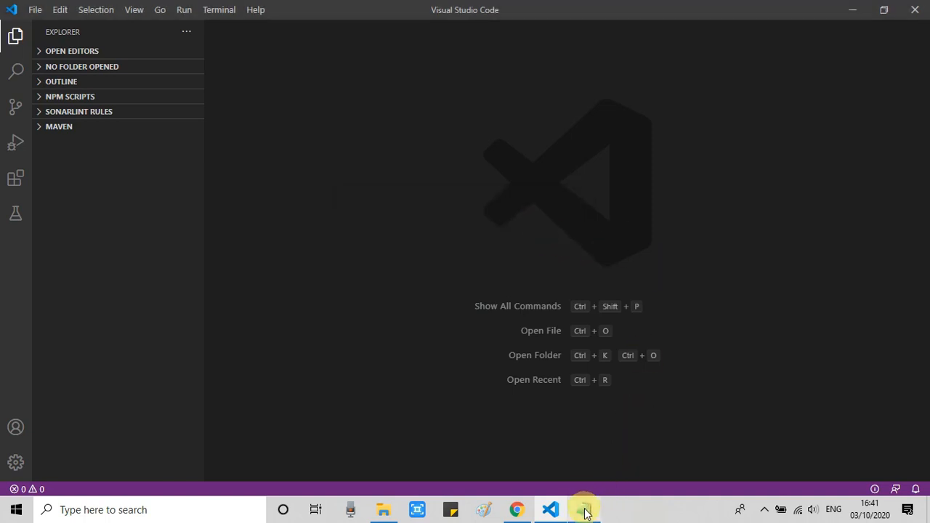
- Filter the Command Palette with 'confi' so Java: Configure Java Runtime is listed first
{"action": "left_click", "coordinate": [584, 508]}
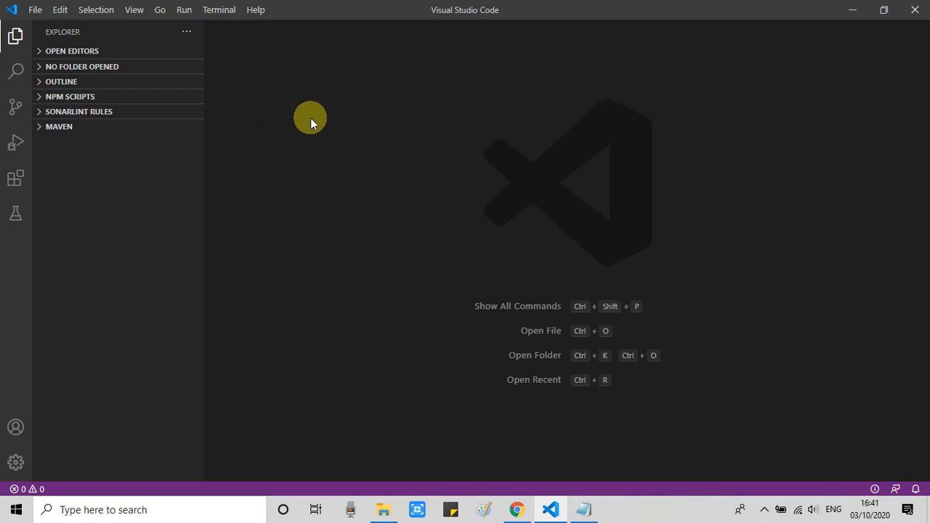
{"action": "mouse_move", "coordinate": [315, 119]}
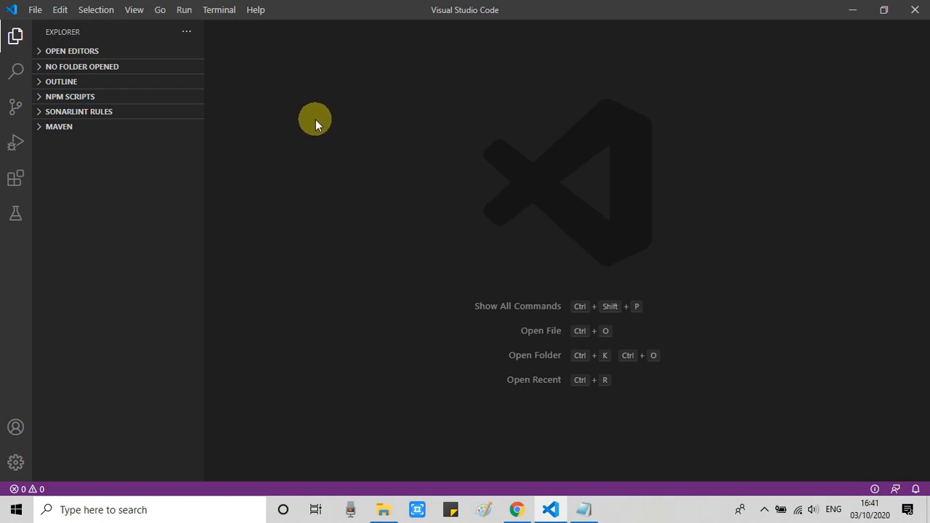
{"action": "mouse_move", "coordinate": [134, 13]}
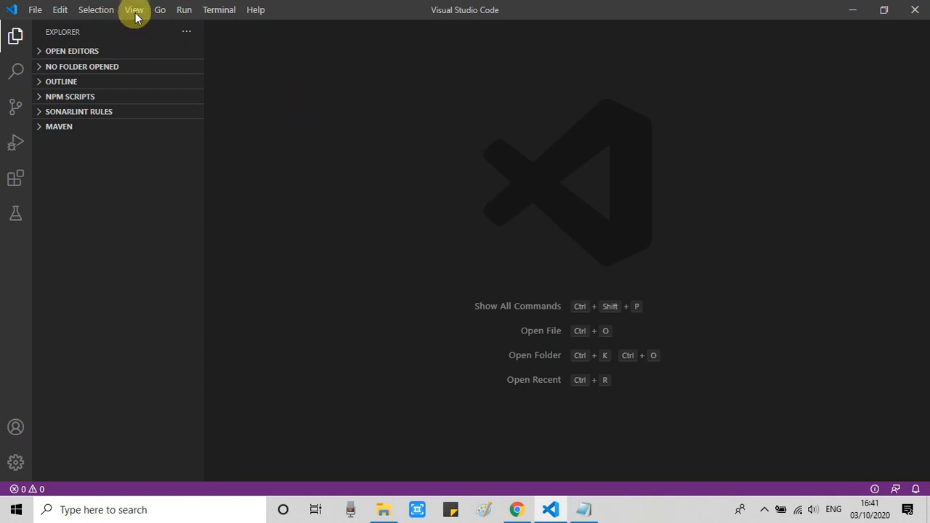
{"action": "left_click", "coordinate": [134, 9]}
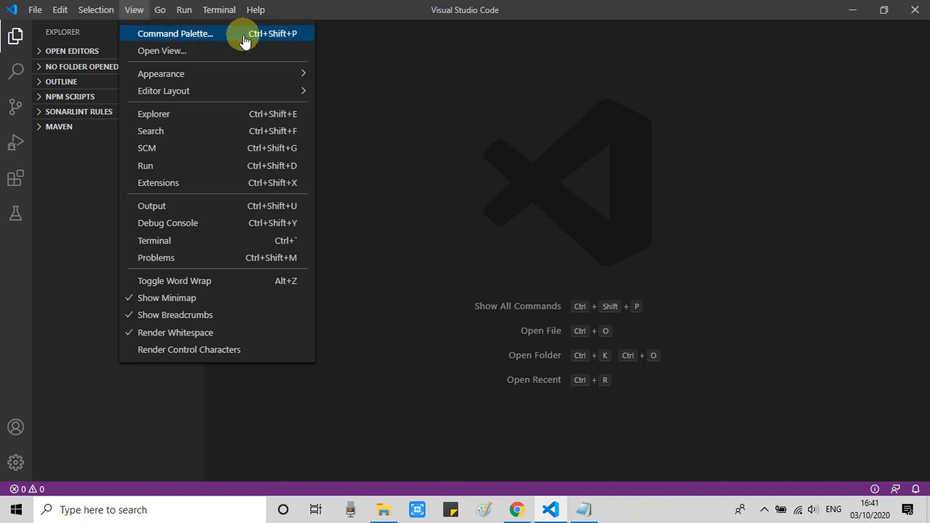
{"action": "left_click", "coordinate": [175, 34]}
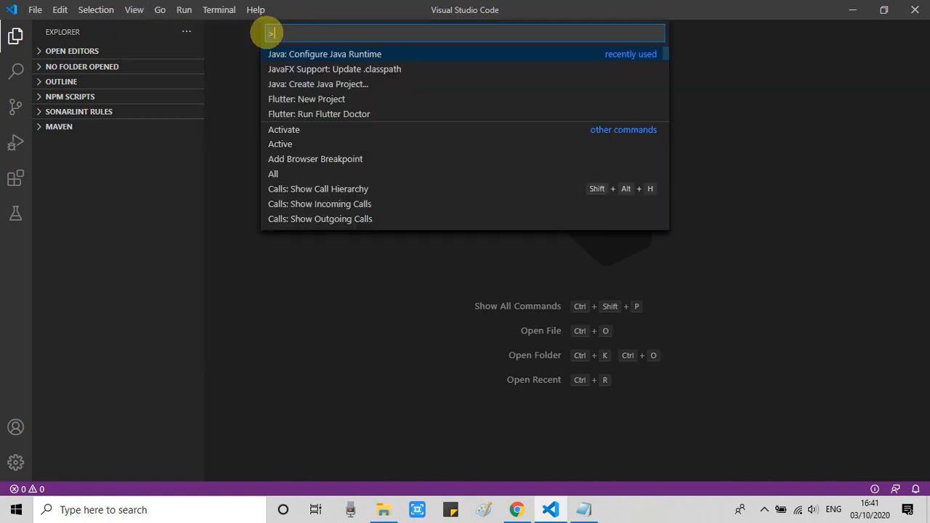
{"action": "mouse_move", "coordinate": [387, 54]}
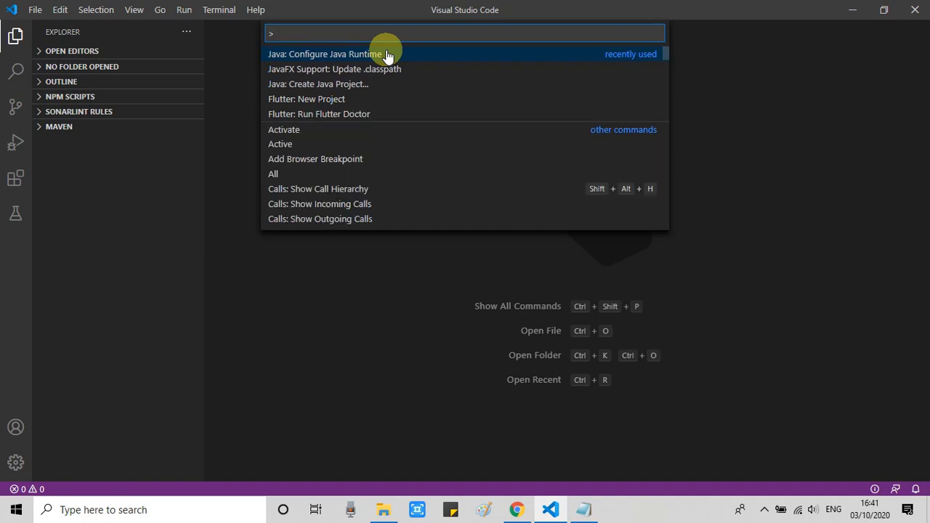
{"action": "type", "text": "confi"}
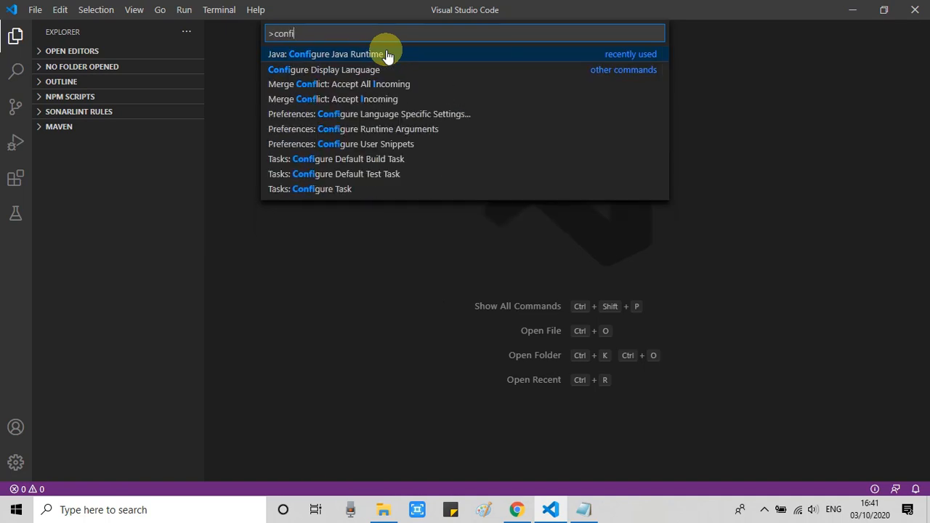
{"action": "mouse_move", "coordinate": [375, 58]}
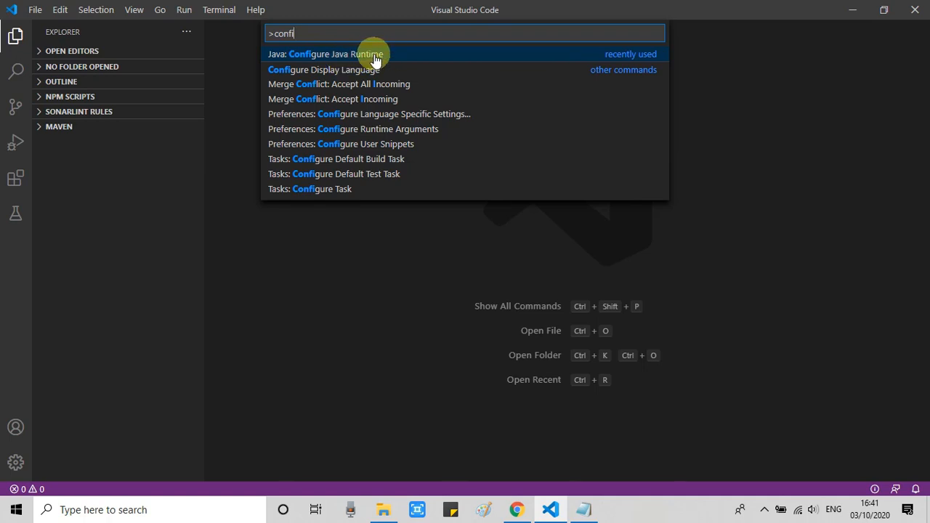
{"action": "mouse_move", "coordinate": [375, 53]}
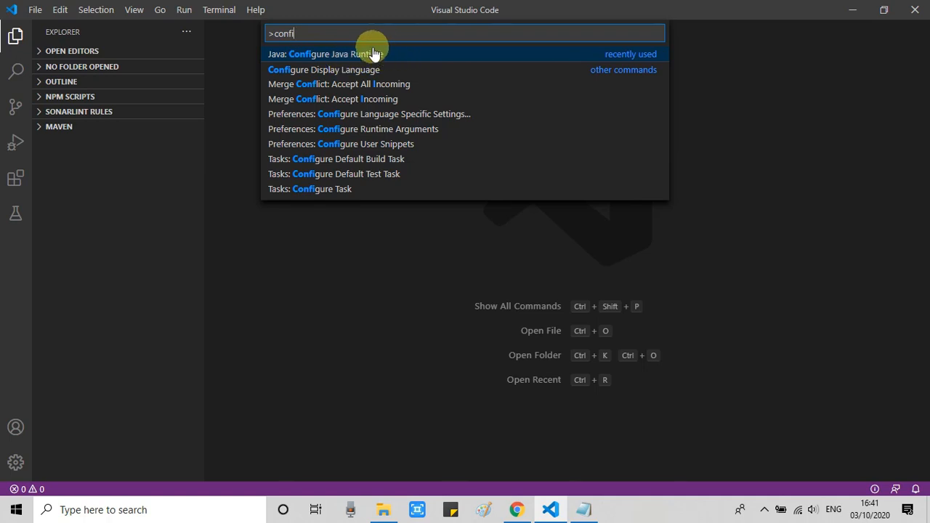
- Choose OpenJDK 11 with the Hotspot JVM on the Configure Java Runtime page and start its download
{"action": "left_click", "coordinate": [331, 54]}
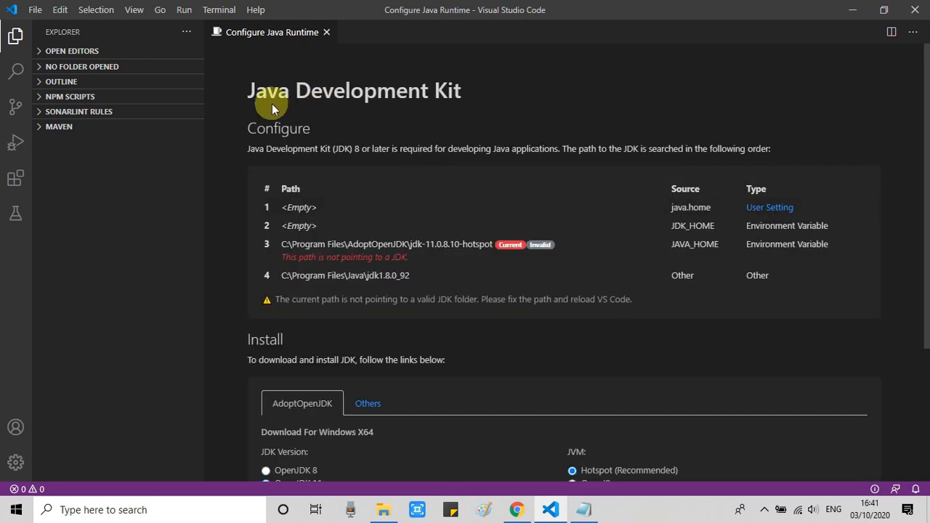
{"action": "triple_click", "coordinate": [354, 90]}
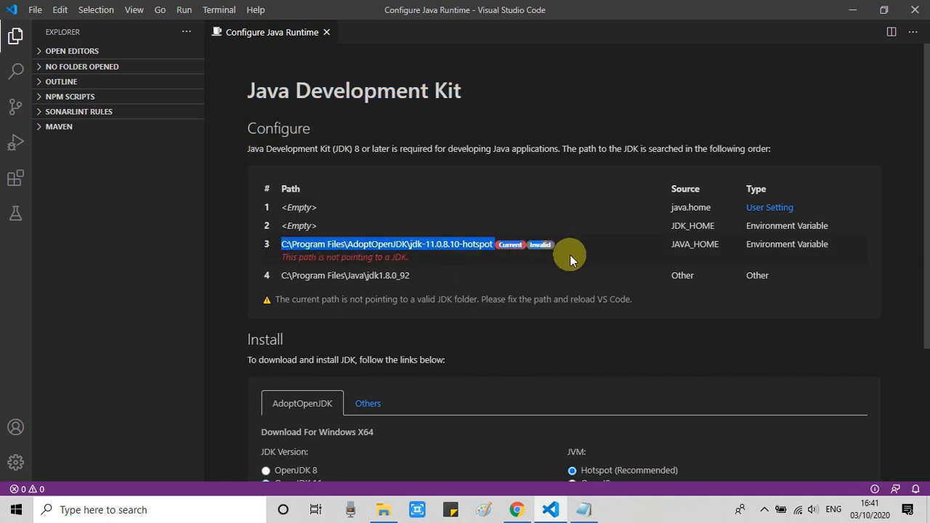
{"action": "scroll", "scroll_direction": "down", "scroll_amount": 3}
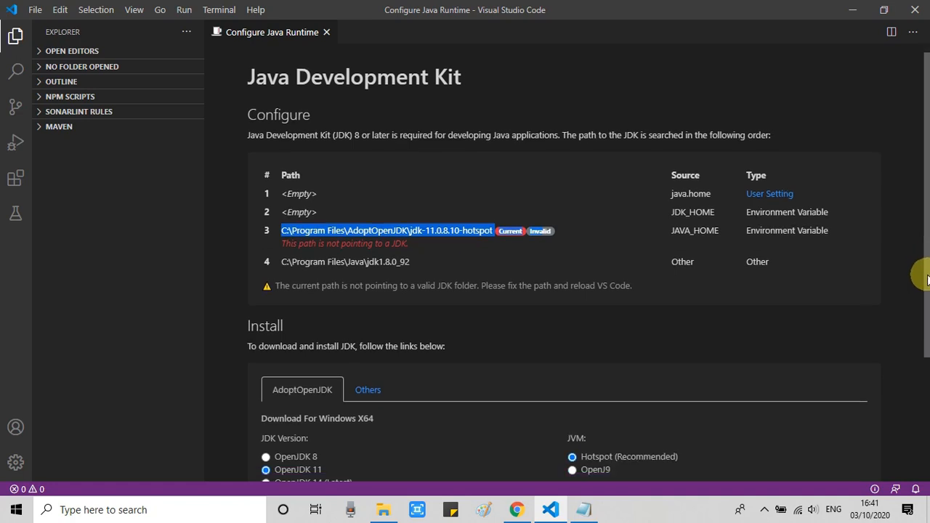
{"action": "scroll", "scroll_direction": "down", "scroll_amount": 3}
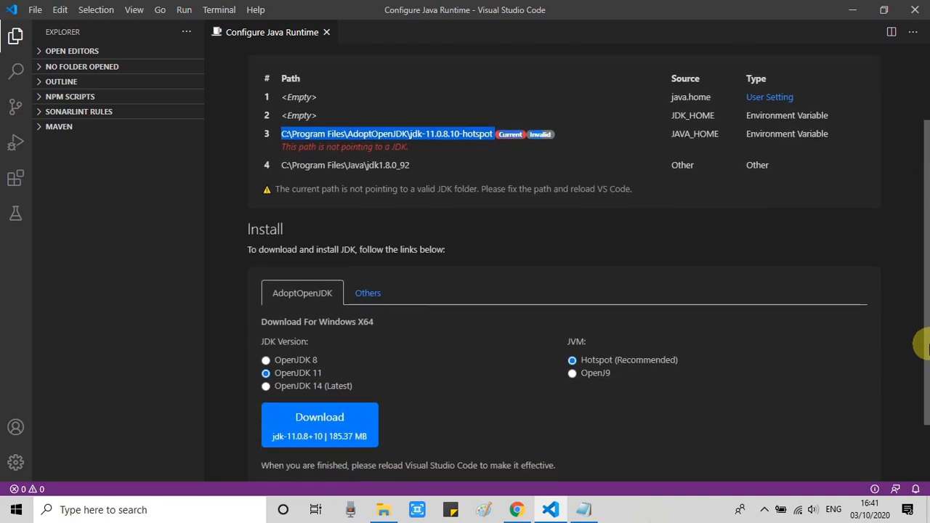
{"action": "scroll", "scroll_direction": "up", "scroll_amount": 3}
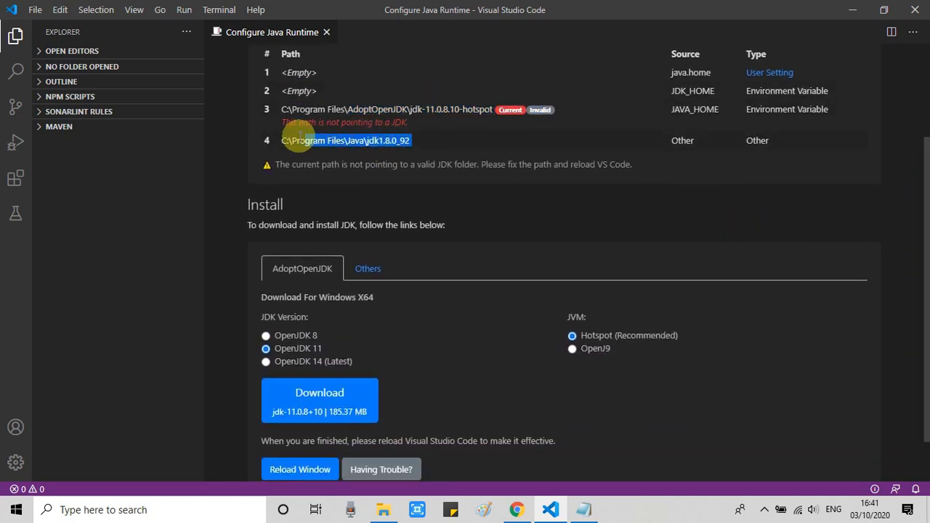
{"action": "mouse_move", "coordinate": [671, 113]}
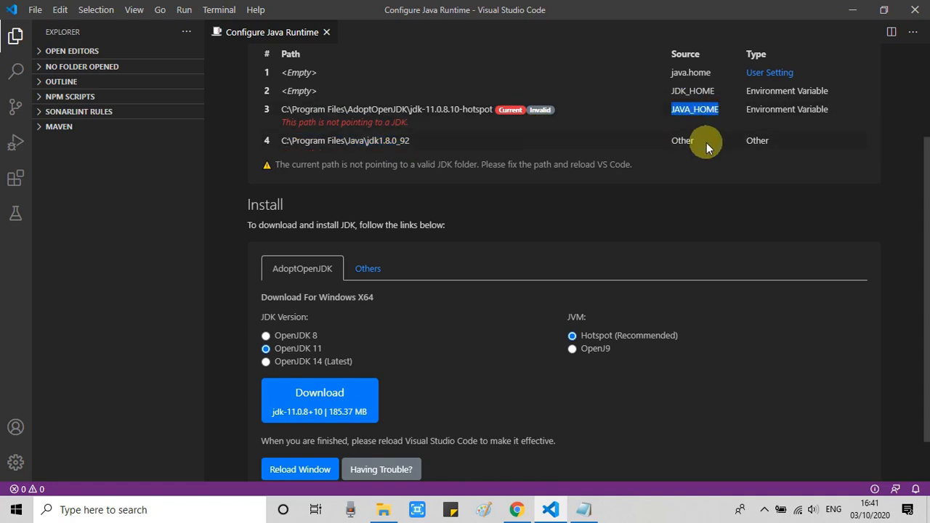
{"action": "scroll", "scroll_direction": "down", "scroll_amount": 3}
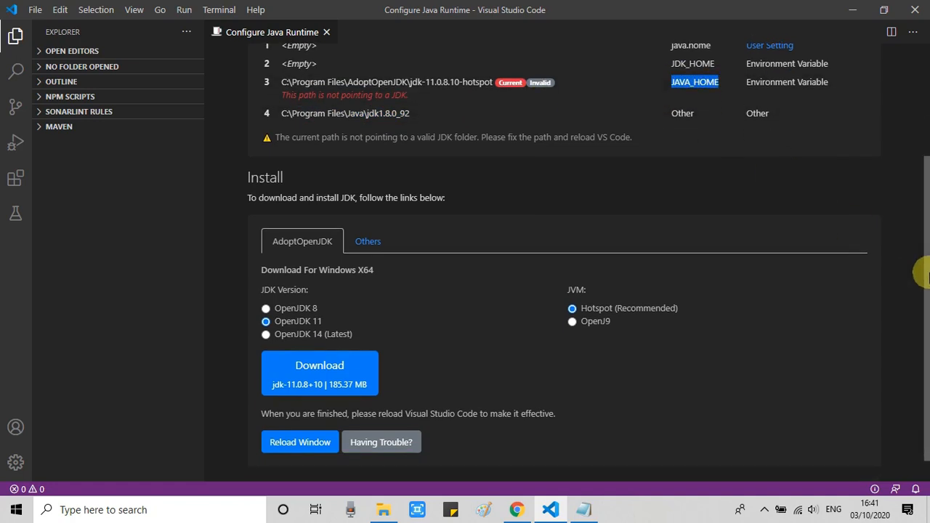
{"action": "scroll", "scroll_direction": "down", "scroll_amount": 3}
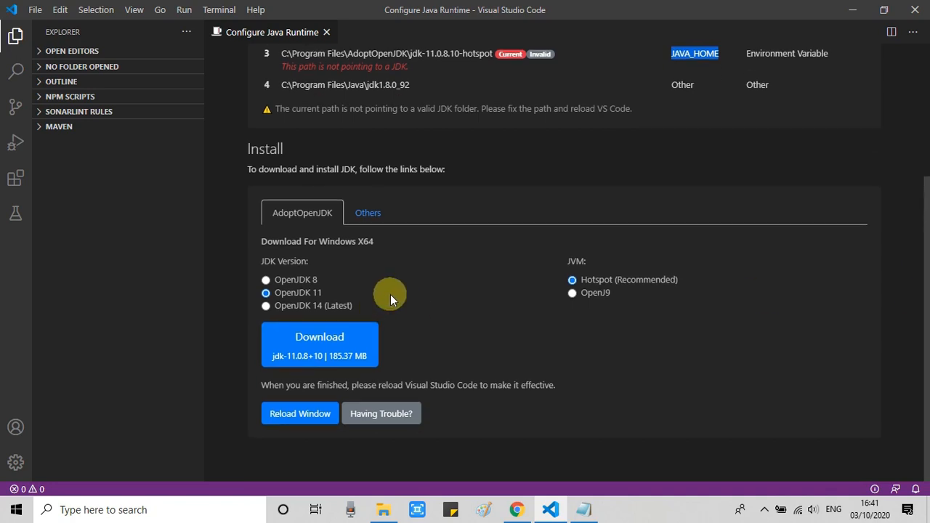
{"action": "mouse_move", "coordinate": [291, 297]}
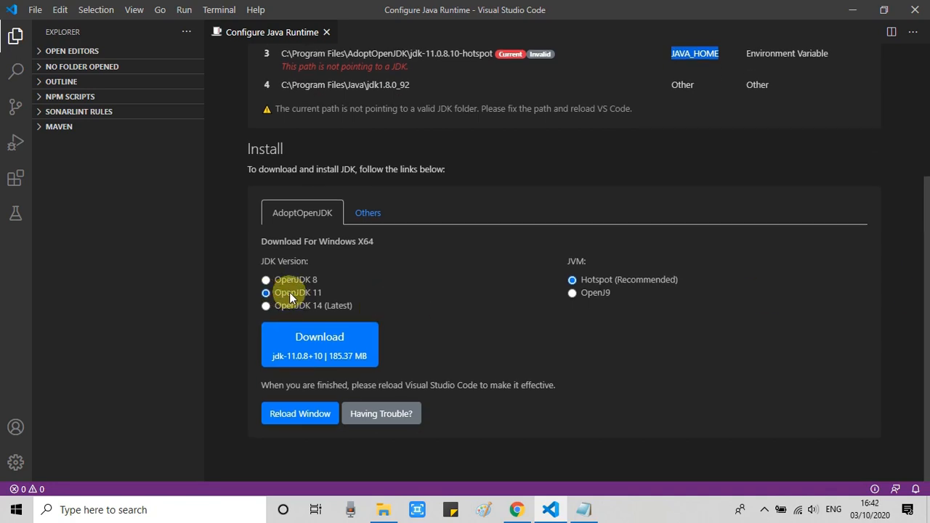
{"action": "mouse_move", "coordinate": [290, 298]}
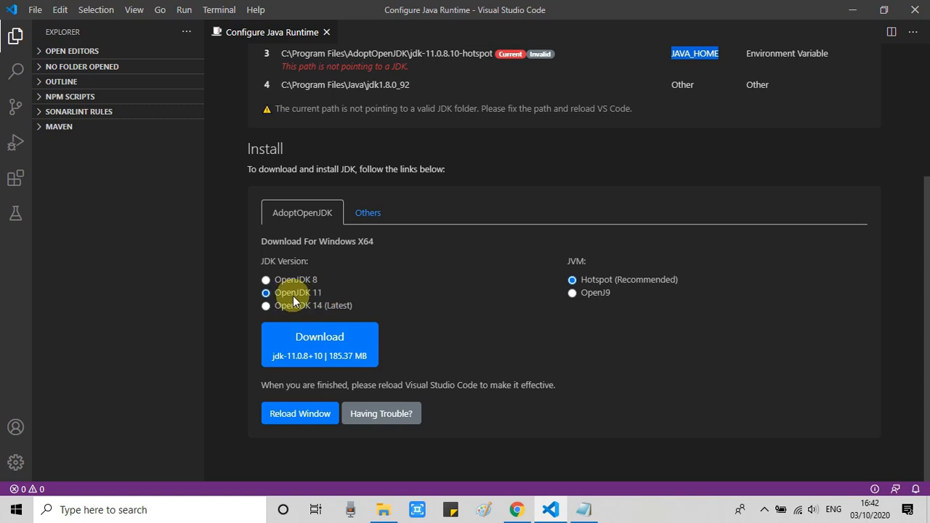
{"action": "mouse_move", "coordinate": [320, 344]}
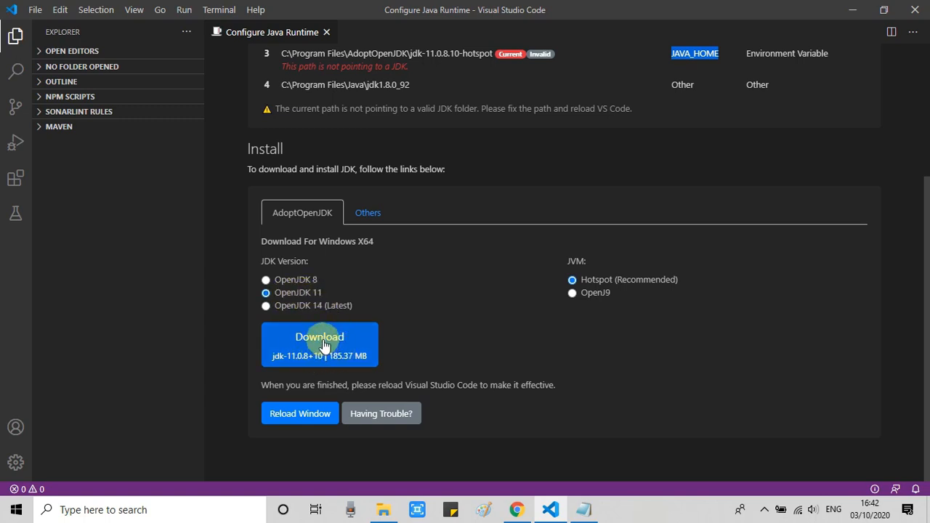
{"action": "mouse_move", "coordinate": [319, 349]}
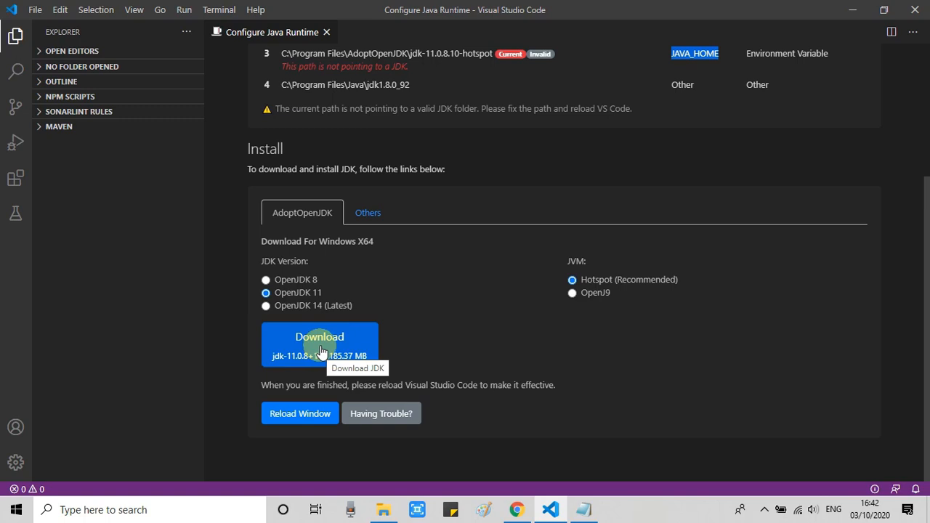
{"action": "left_click", "coordinate": [319, 338]}
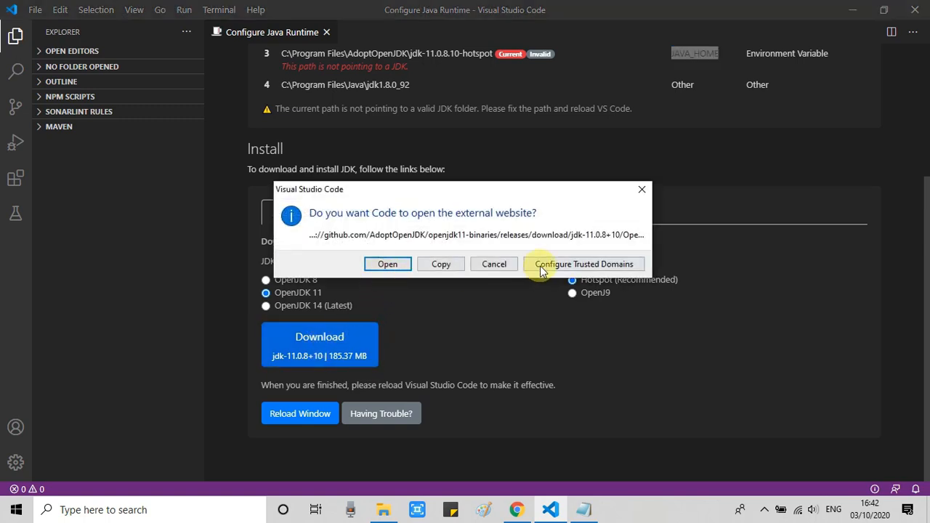
{"action": "mouse_move", "coordinate": [506, 244]}
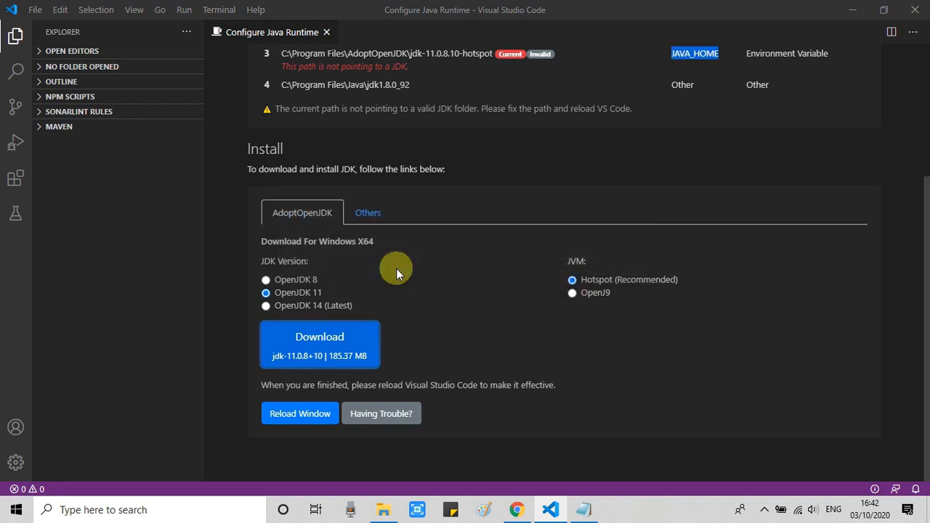
- Install JDK 11.0.8.10 Hotspot from the downloaded MSI with the licence accepted and default features, then finish the wizard
{"action": "left_click", "coordinate": [320, 337]}
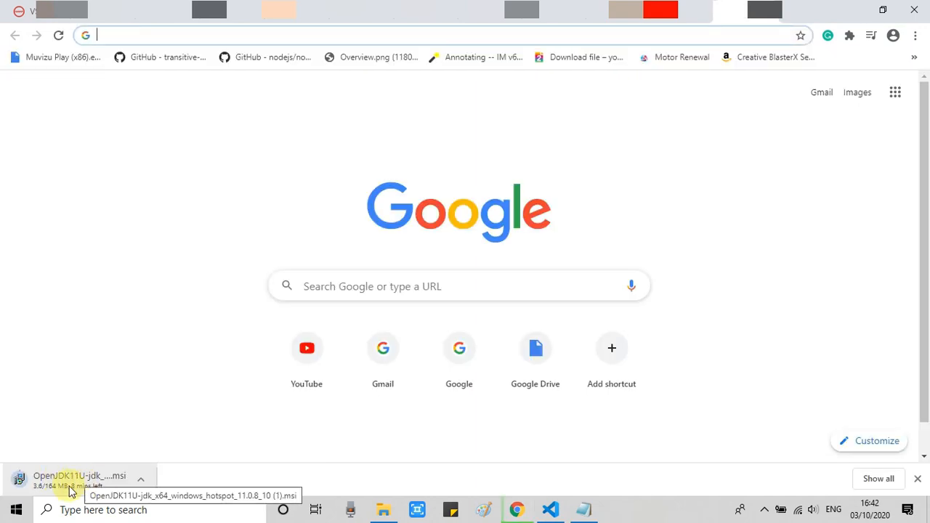
{"action": "left_click", "coordinate": [72, 480]}
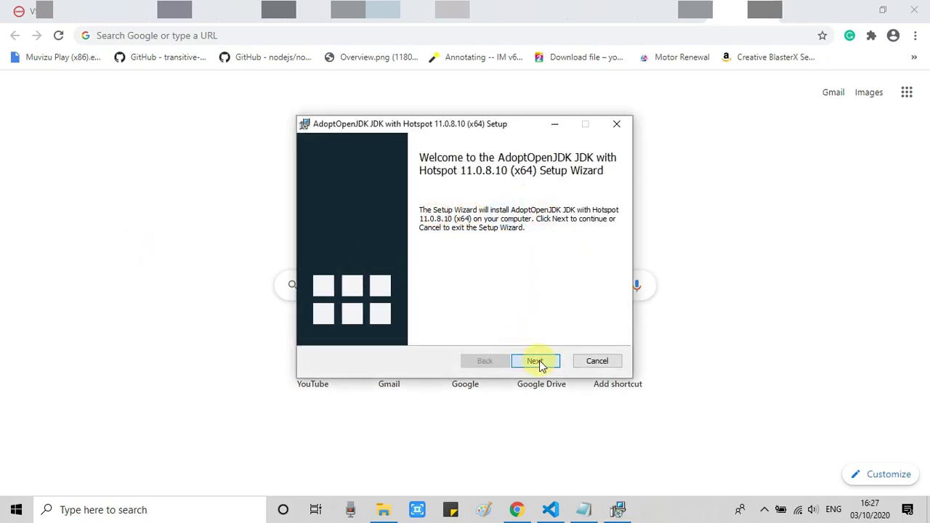
{"action": "left_click", "coordinate": [535, 361]}
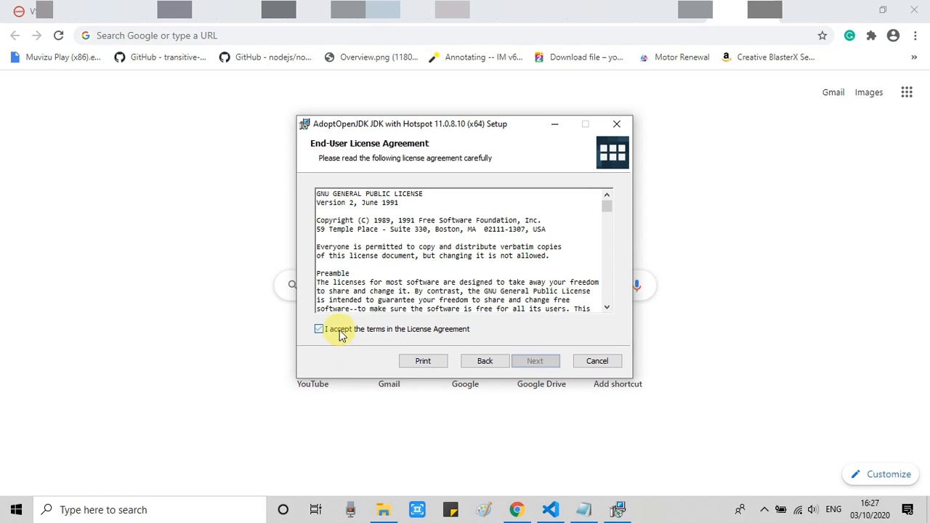
{"action": "left_click", "coordinate": [535, 360]}
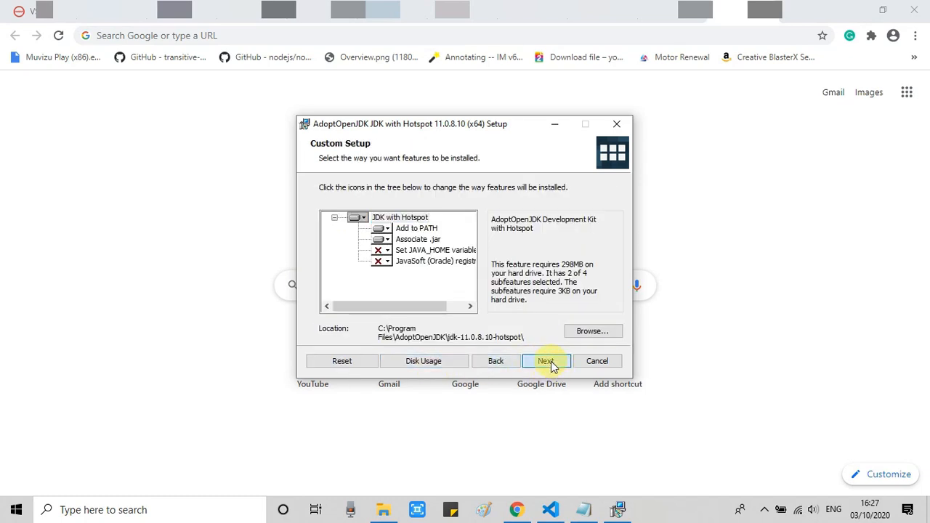
{"action": "left_click", "coordinate": [546, 360]}
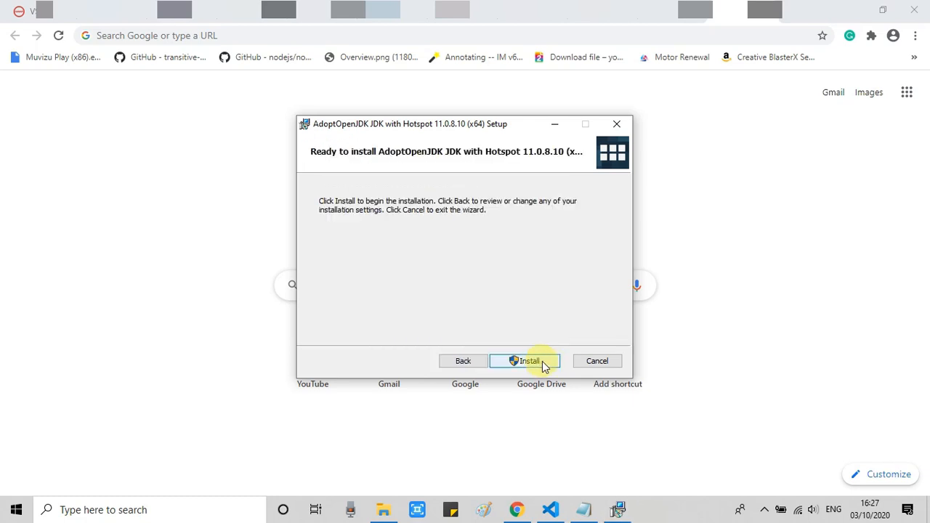
{"action": "left_click", "coordinate": [525, 360]}
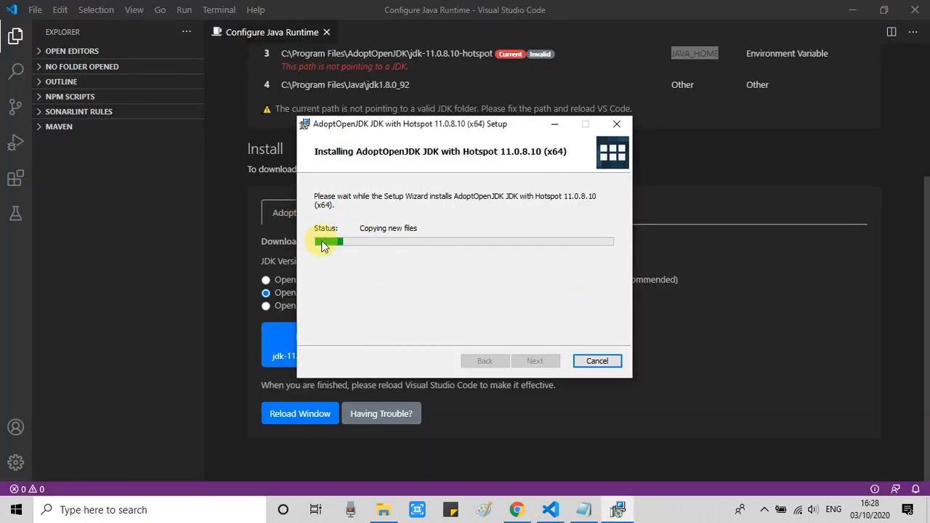
{"action": "mouse_move", "coordinate": [361, 161]}
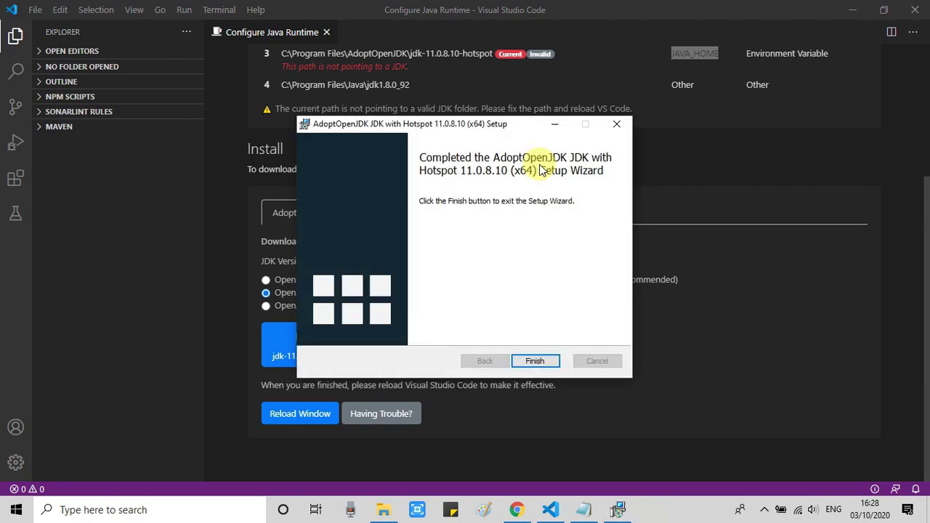
{"action": "mouse_move", "coordinate": [448, 194]}
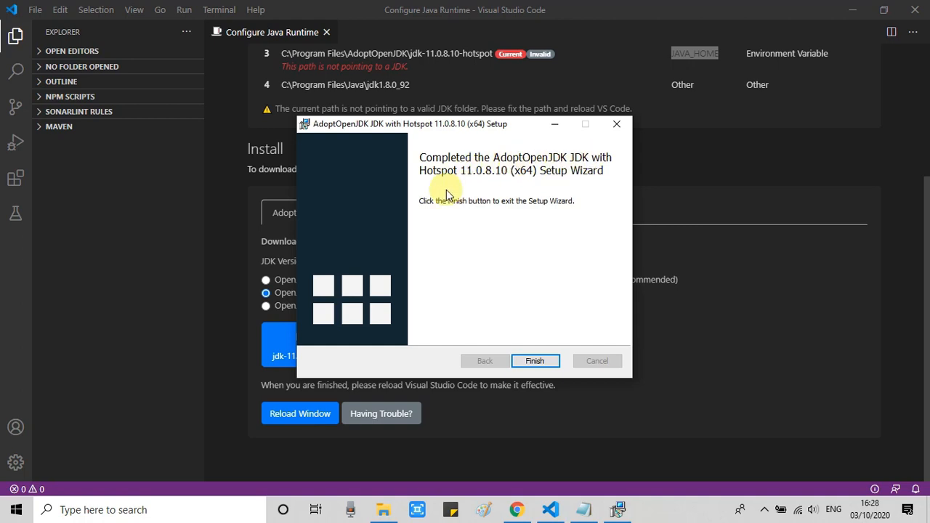
{"action": "left_click", "coordinate": [535, 361]}
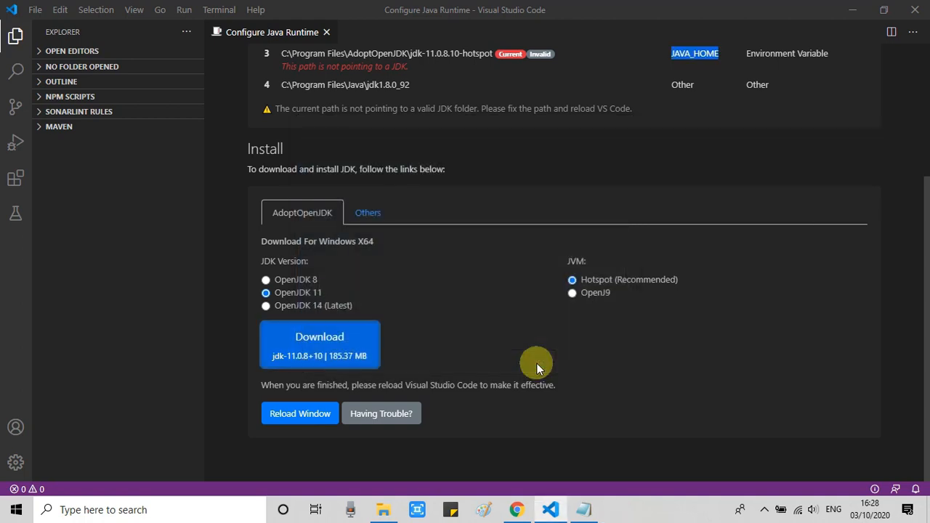
{"action": "mouse_move", "coordinate": [588, 343]}
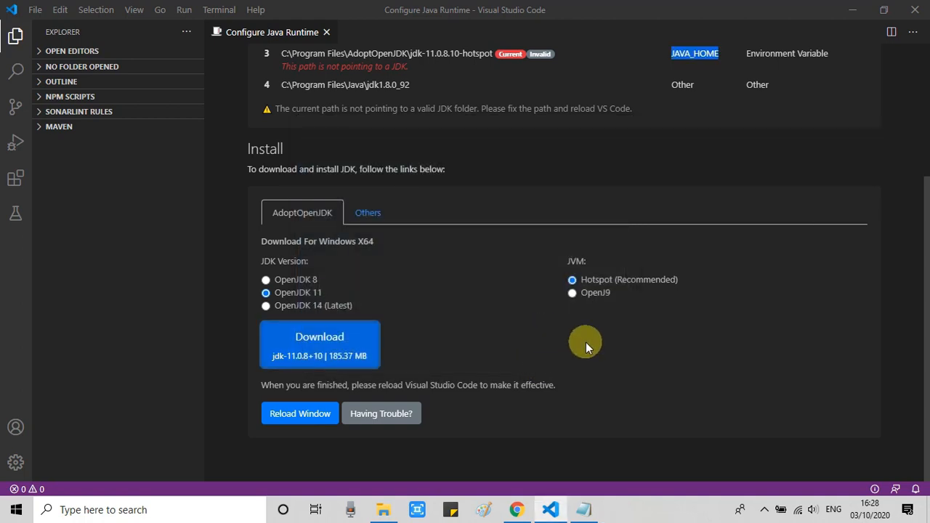
{"action": "mouse_move", "coordinate": [587, 509]}
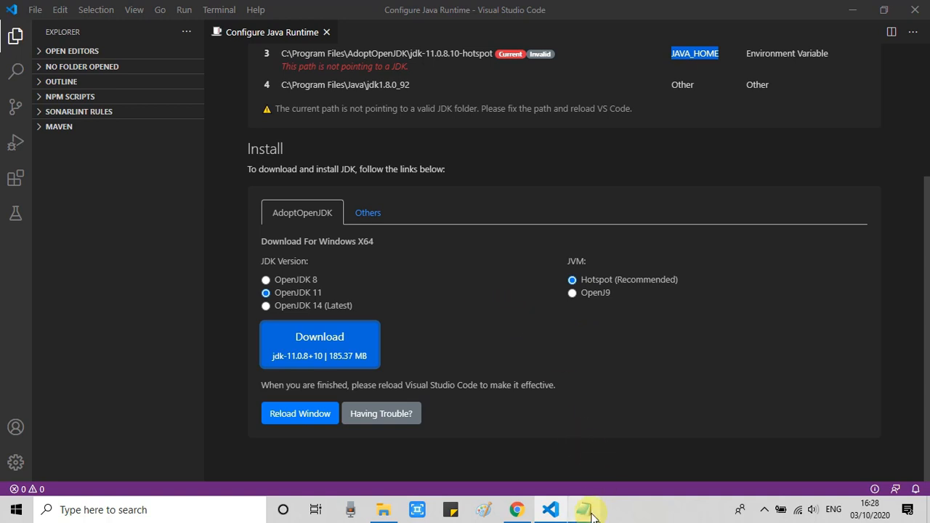
- Review the setup steps in the notes again after the install
{"action": "left_click", "coordinate": [588, 509]}
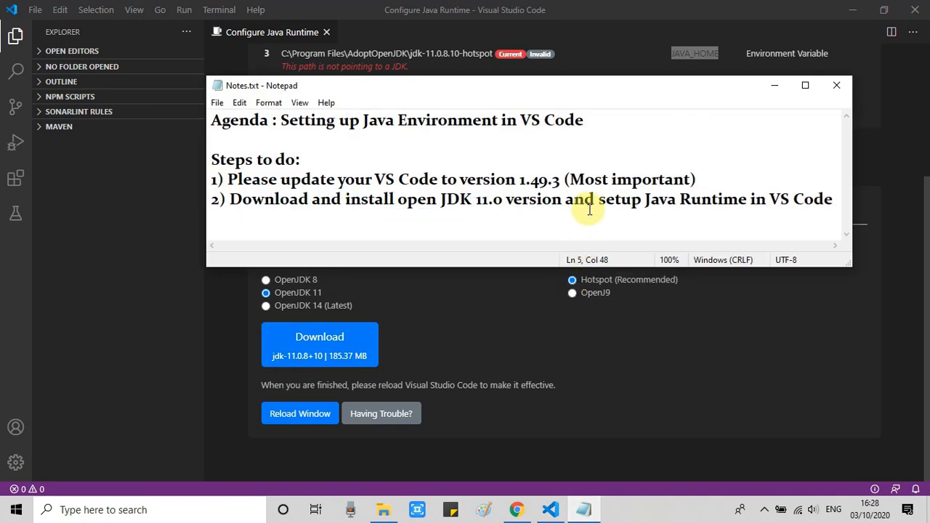
{"action": "left_click_drag", "start_coordinate": [598, 199], "coordinate": [829, 199]}
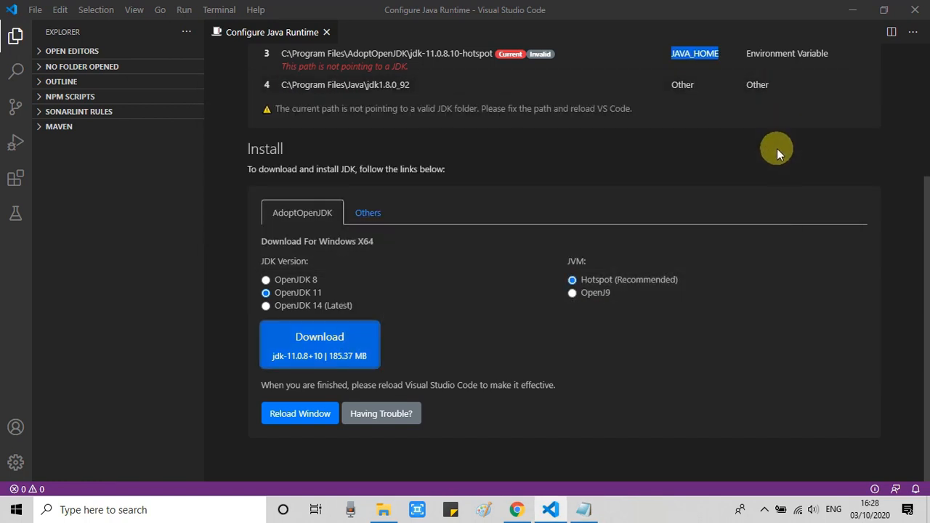
{"action": "scroll", "scroll_direction": "up", "scroll_amount": 3}
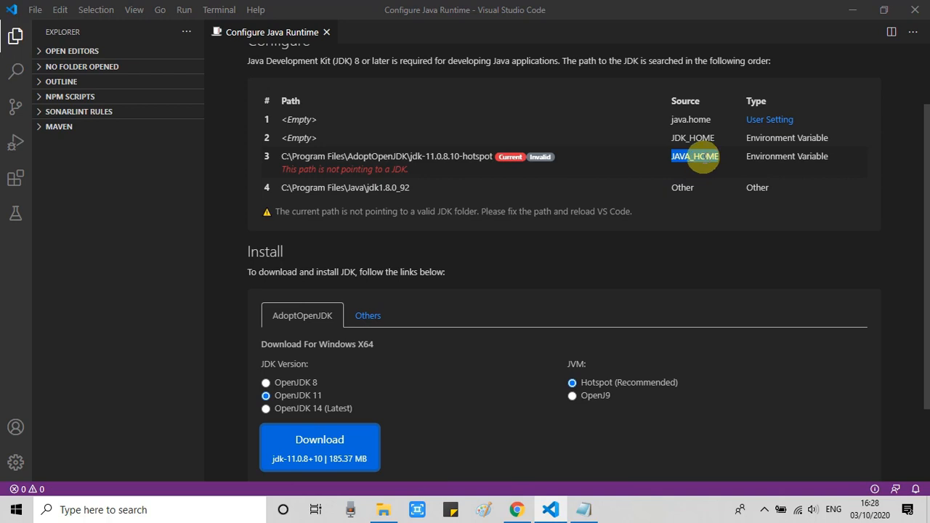
{"action": "mouse_move", "coordinate": [852, 20]}
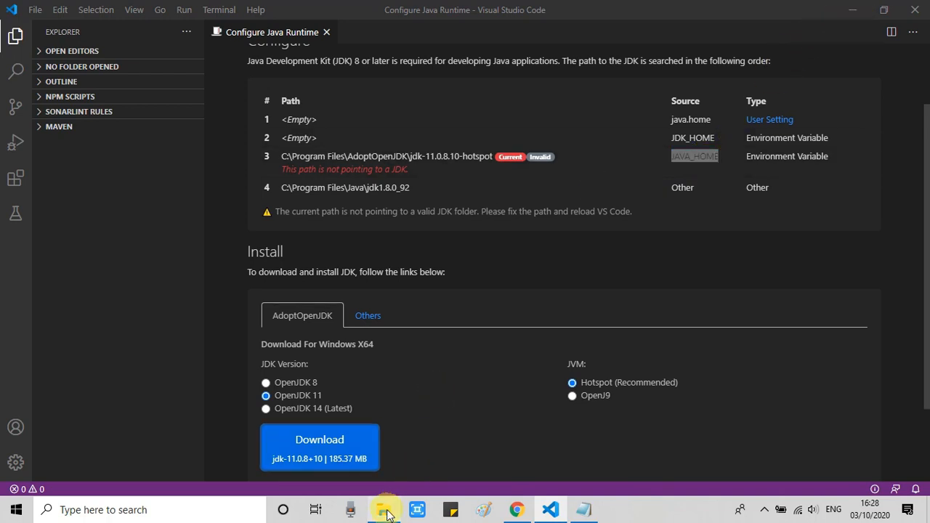
- Browse to C:\Program Files\AdoptOpenJDK\jdk-11.0.8.10-hotspot in File Explorer to confirm the install location
{"action": "left_click", "coordinate": [384, 509]}
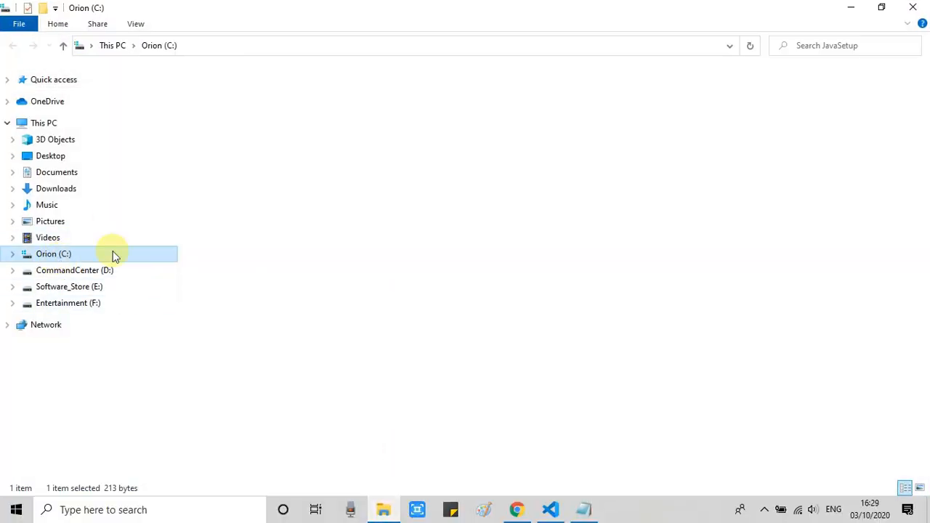
{"action": "double_click", "coordinate": [53, 253]}
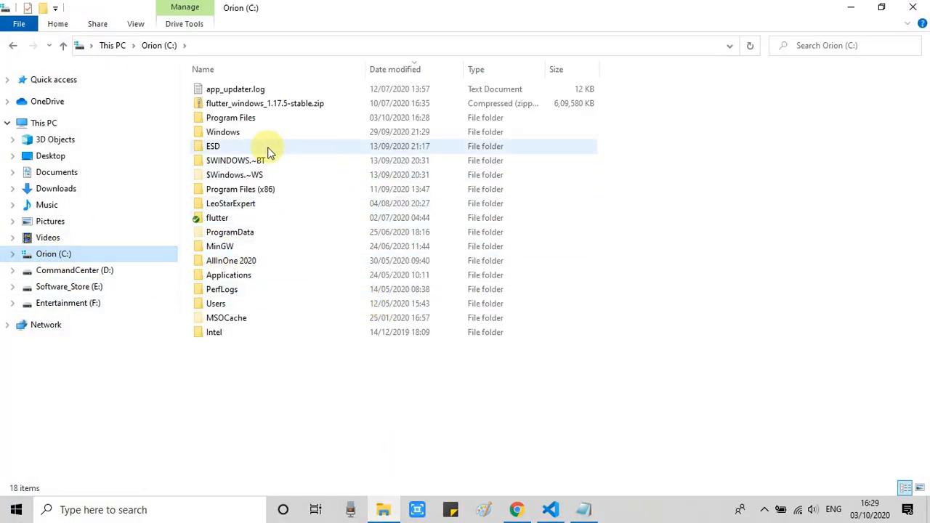
{"action": "left_click", "coordinate": [230, 116]}
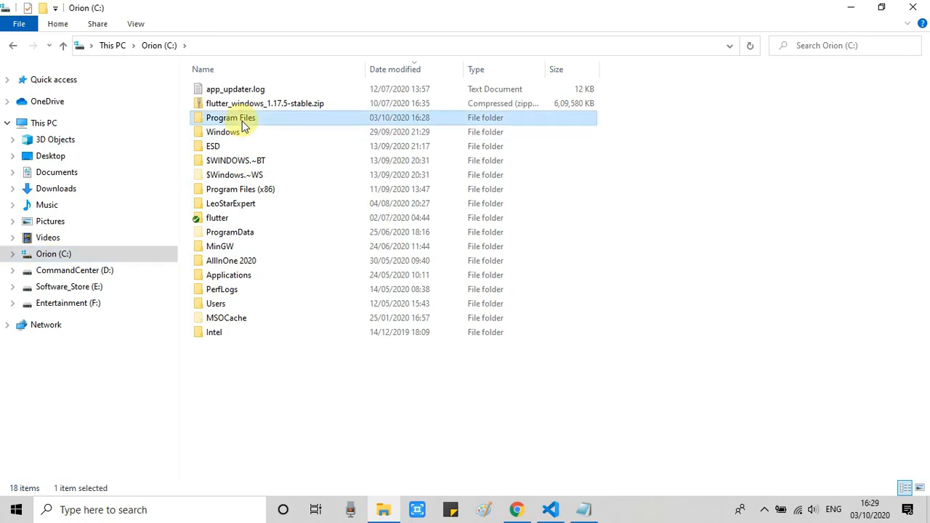
{"action": "double_click", "coordinate": [229, 117]}
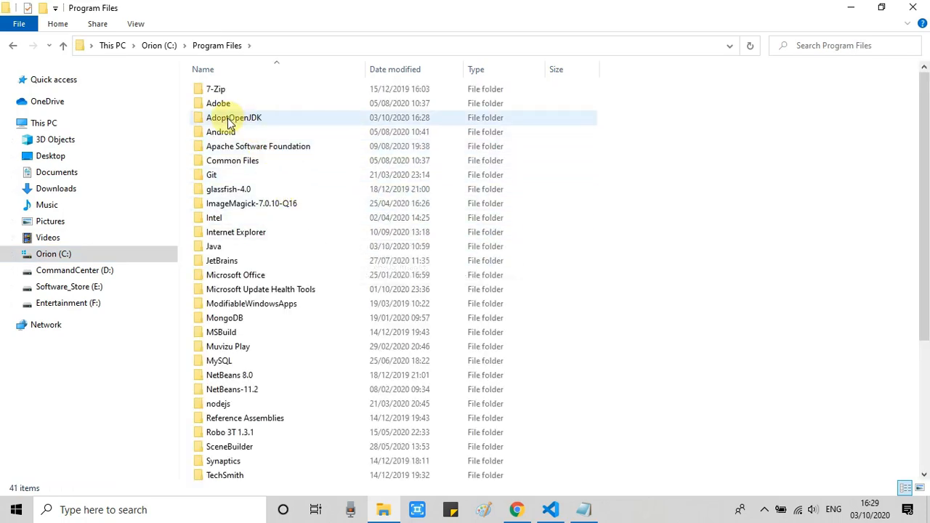
{"action": "mouse_move", "coordinate": [247, 118]}
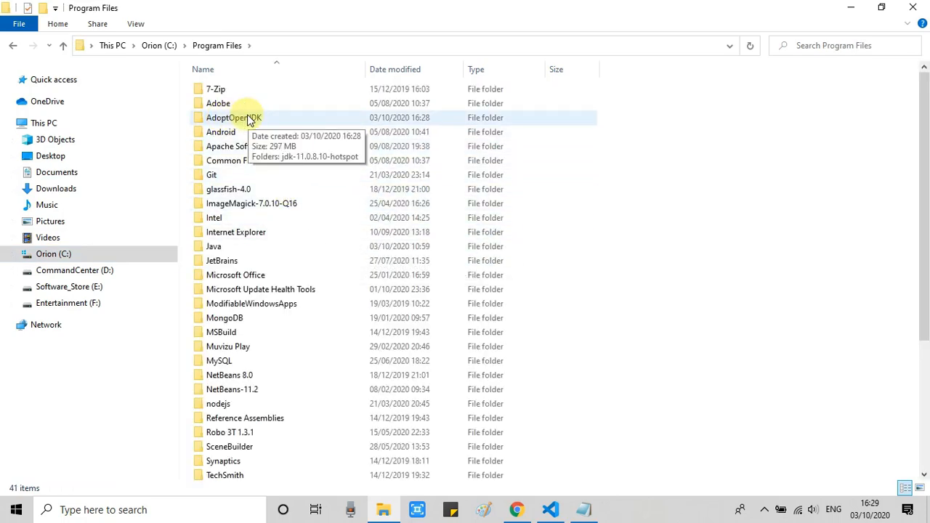
{"action": "double_click", "coordinate": [232, 116]}
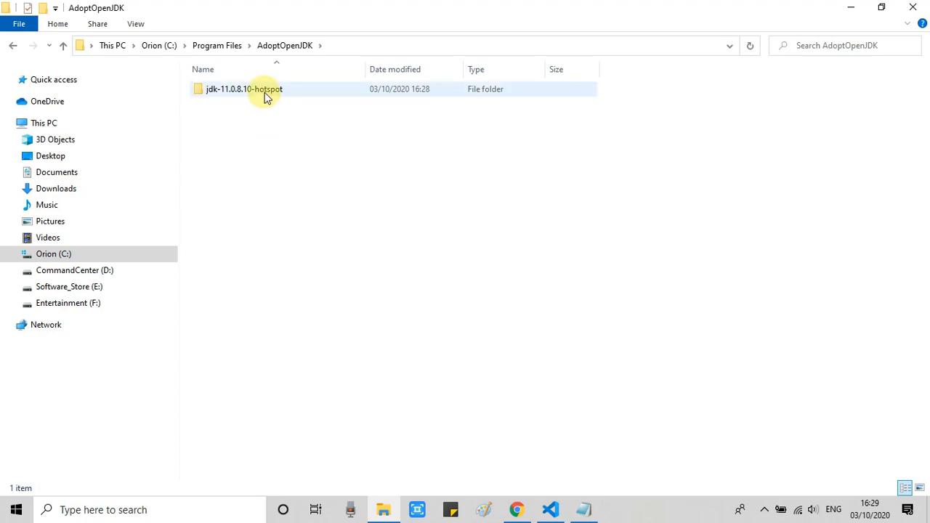
{"action": "double_click", "coordinate": [244, 89]}
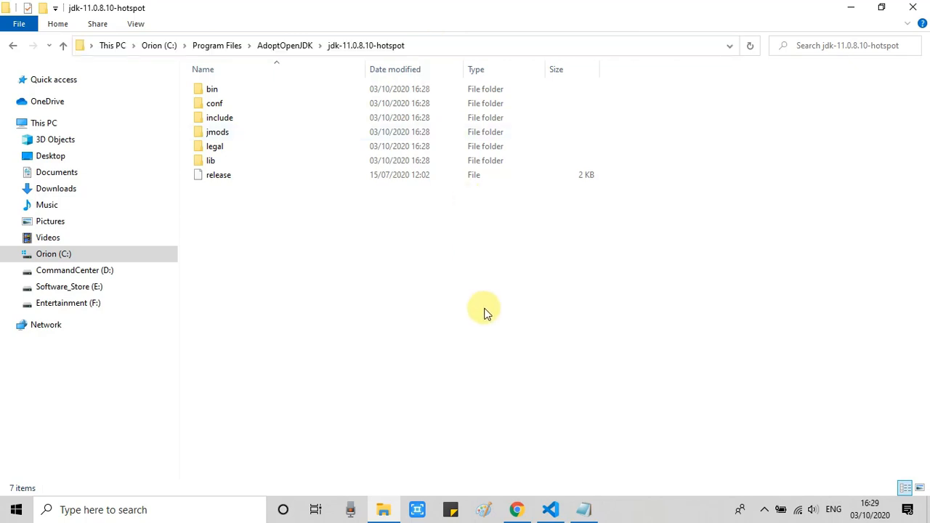
{"action": "left_click", "coordinate": [44, 123]}
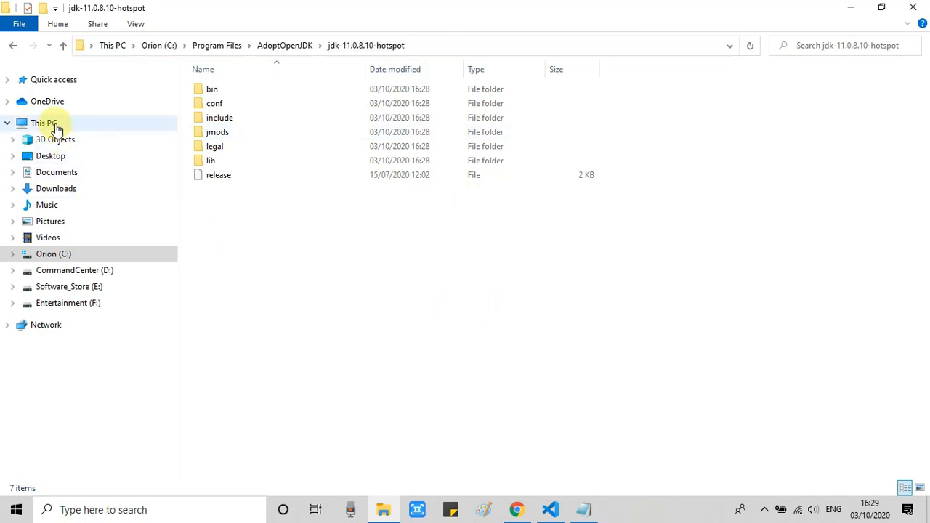
- Reach the environment variables from This PC's properties and inspect the JAVA_HOME value pointing at jdk-11.0.8.10-hotspot
{"action": "right_click", "coordinate": [44, 122]}
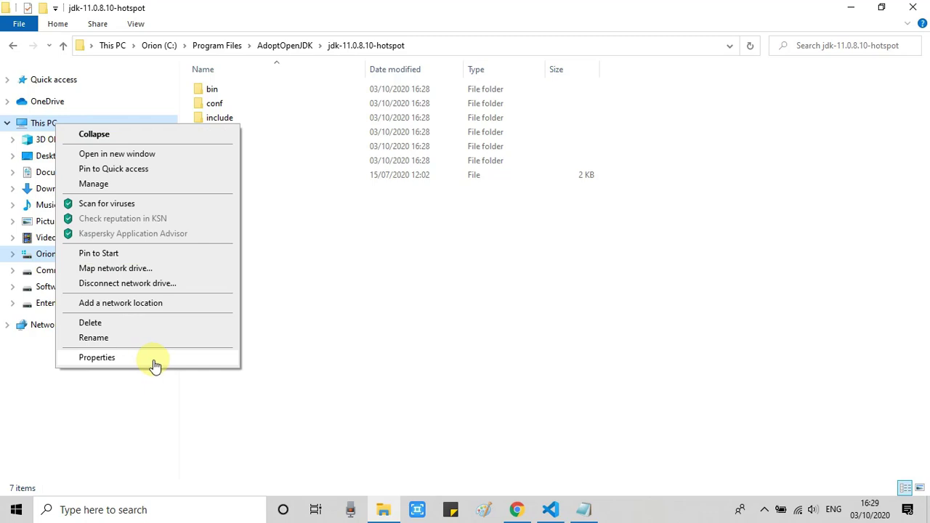
{"action": "left_click", "coordinate": [96, 358]}
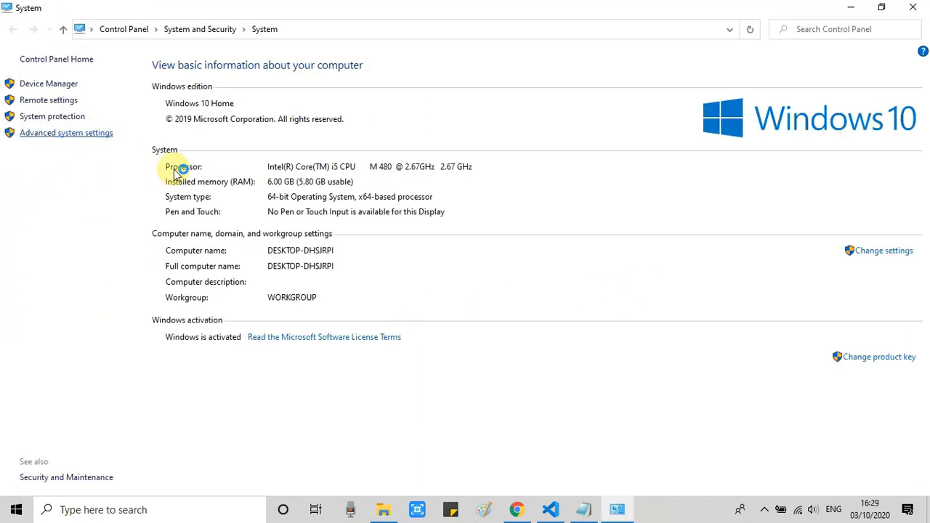
{"action": "left_click", "coordinate": [67, 133]}
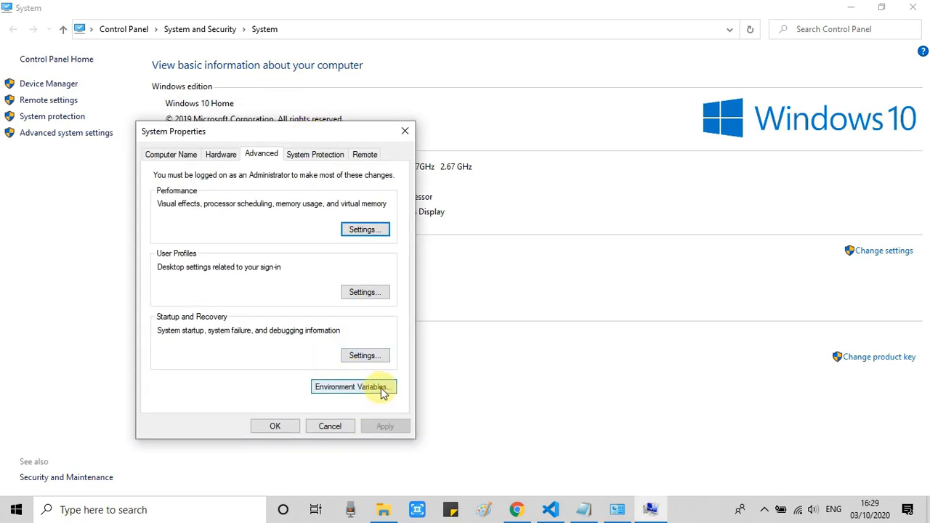
{"action": "left_click", "coordinate": [353, 387]}
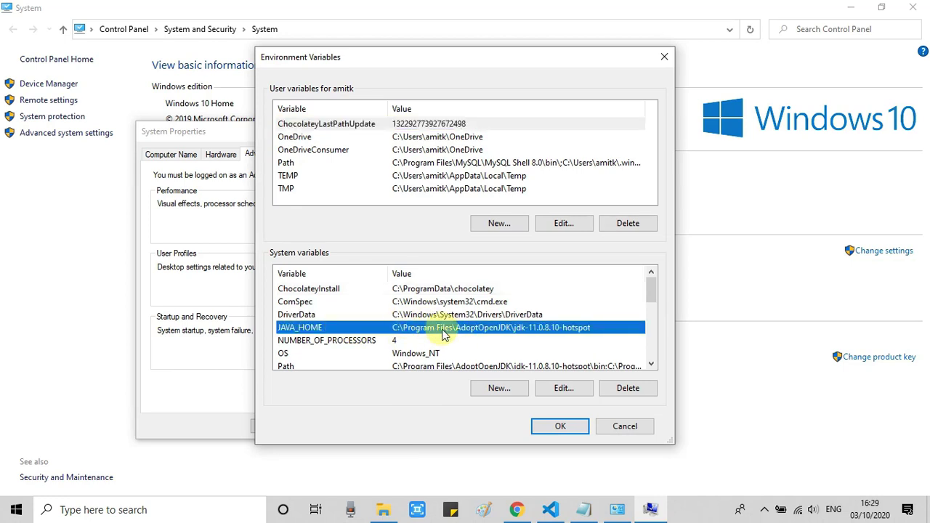
{"action": "mouse_move", "coordinate": [312, 328]}
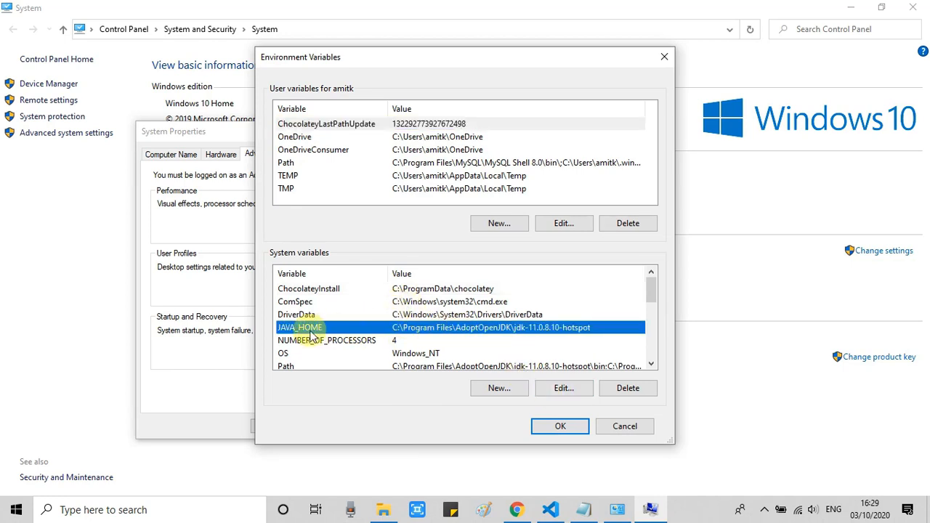
{"action": "left_click", "coordinate": [564, 386]}
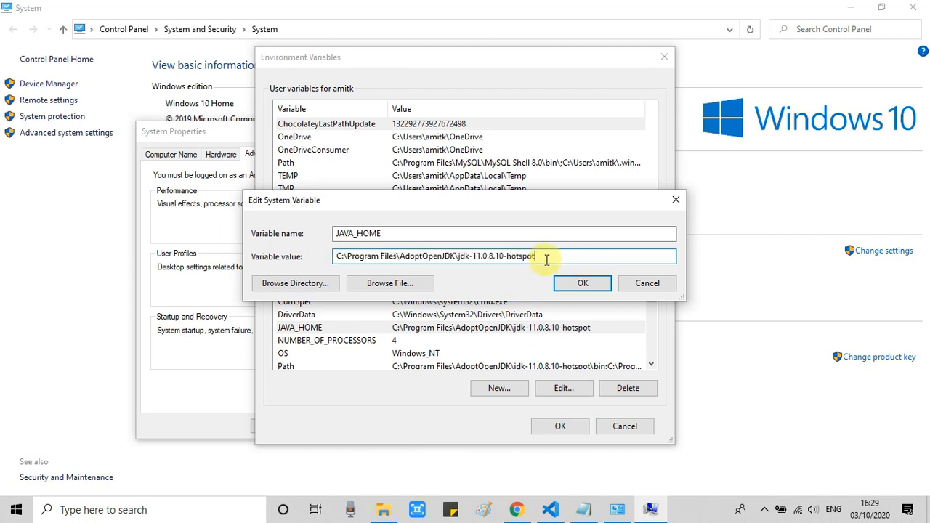
{"action": "triple_click", "coordinate": [505, 255]}
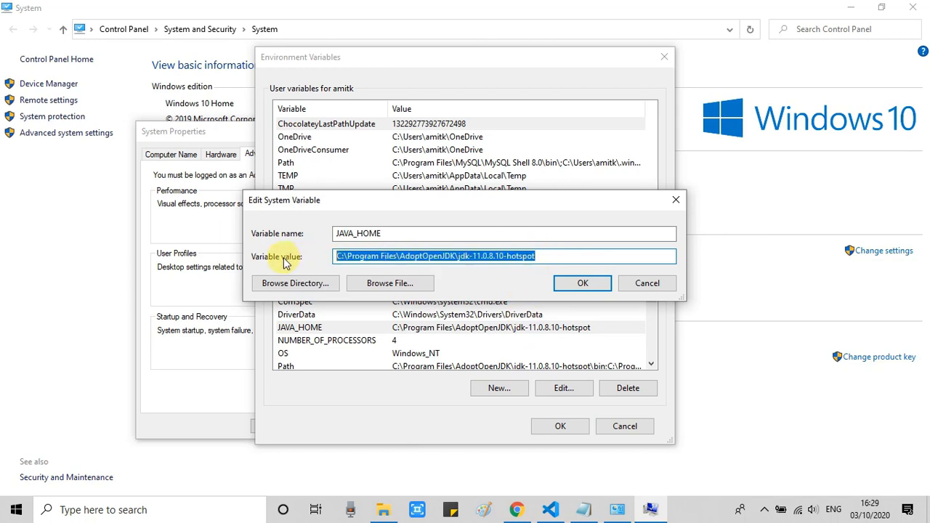
{"action": "left_click", "coordinate": [473, 256]}
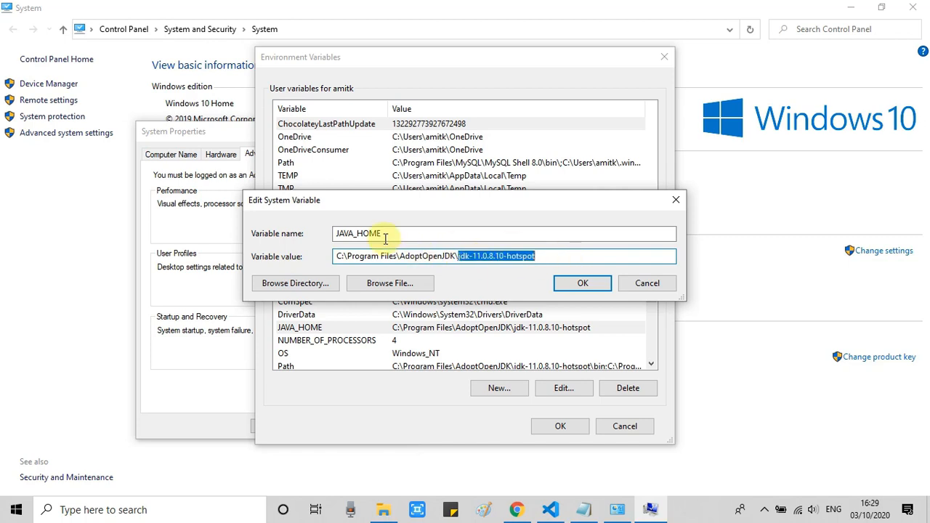
- Keep the JAVA_HOME value unchanged and close the variable editor, Environment Variables and System Properties
{"action": "left_click", "coordinate": [581, 282]}
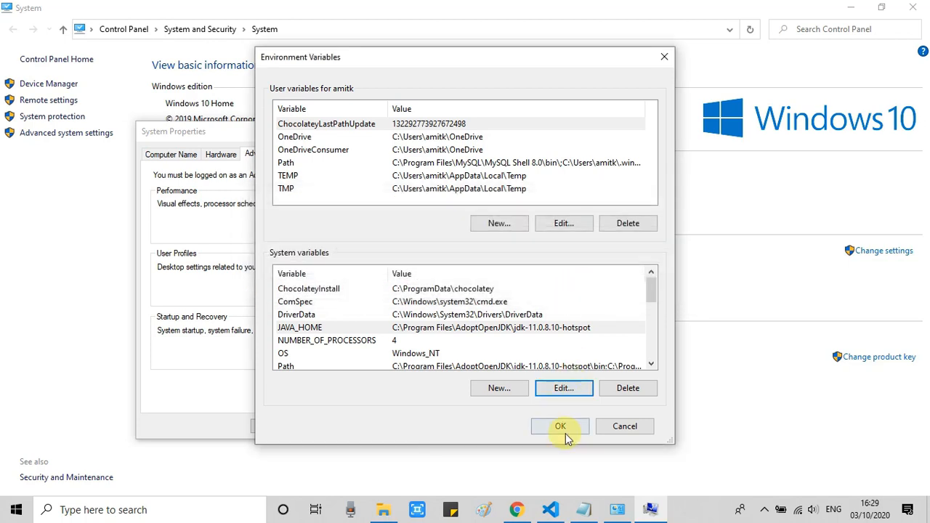
{"action": "left_click", "coordinate": [561, 426]}
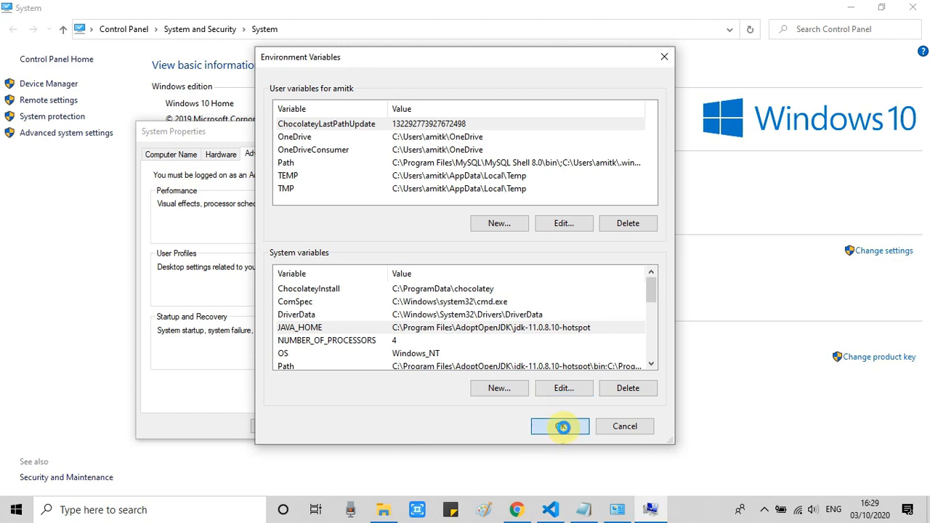
{"action": "left_click", "coordinate": [560, 428]}
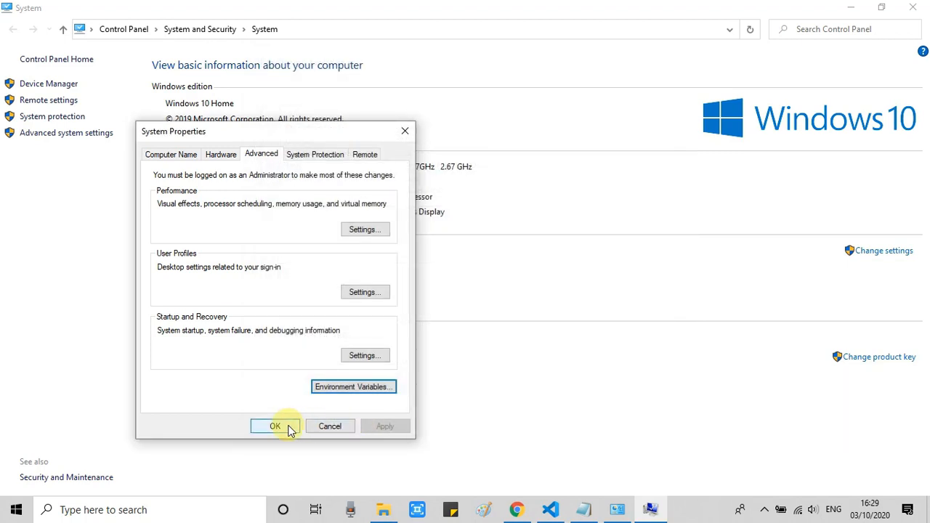
{"action": "left_click", "coordinate": [275, 426]}
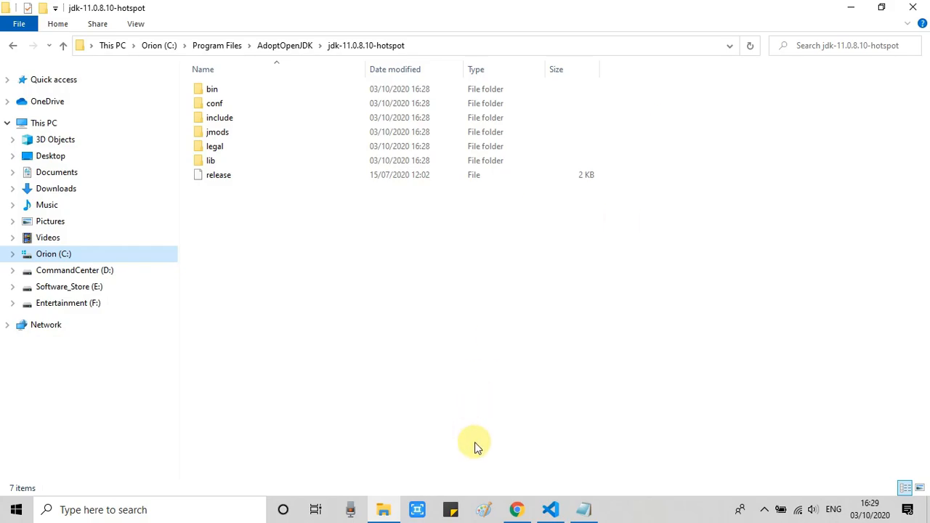
- Close Visual Studio Code and relaunch it from Windows search ('vs') so it starts on the Welcome page
{"action": "left_click", "coordinate": [549, 509]}
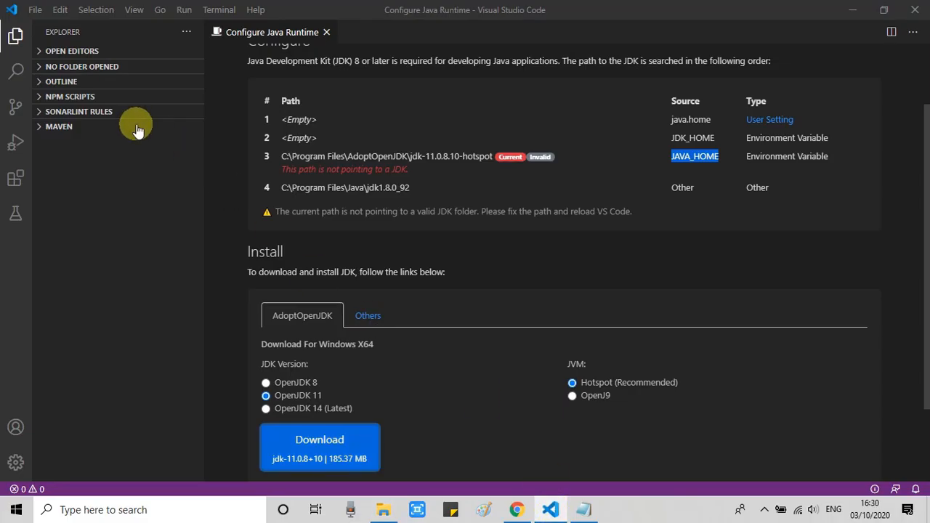
{"action": "mouse_move", "coordinate": [631, 154]}
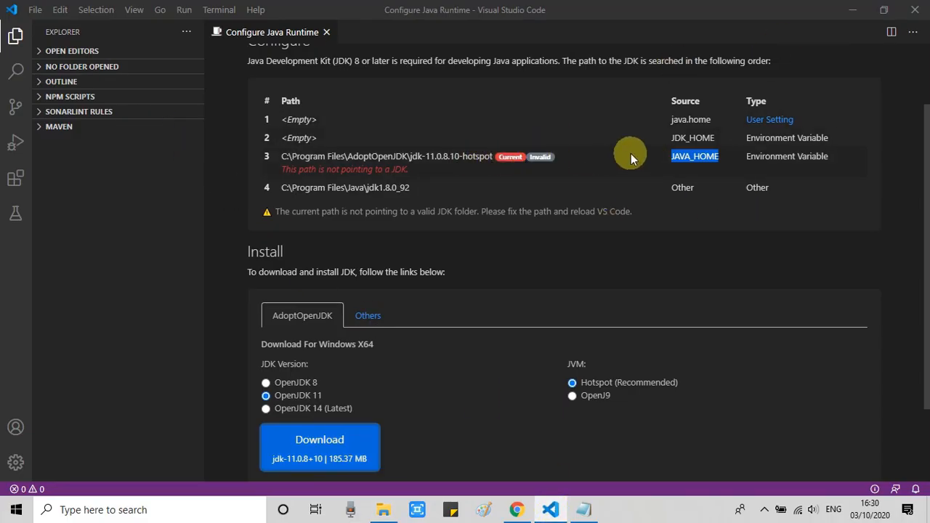
{"action": "mouse_move", "coordinate": [358, 49]}
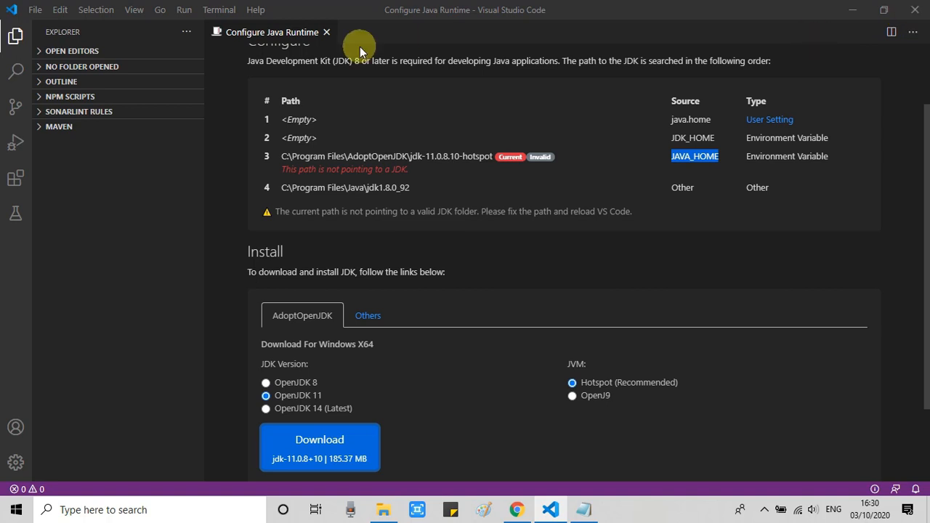
{"action": "left_click", "coordinate": [35, 9]}
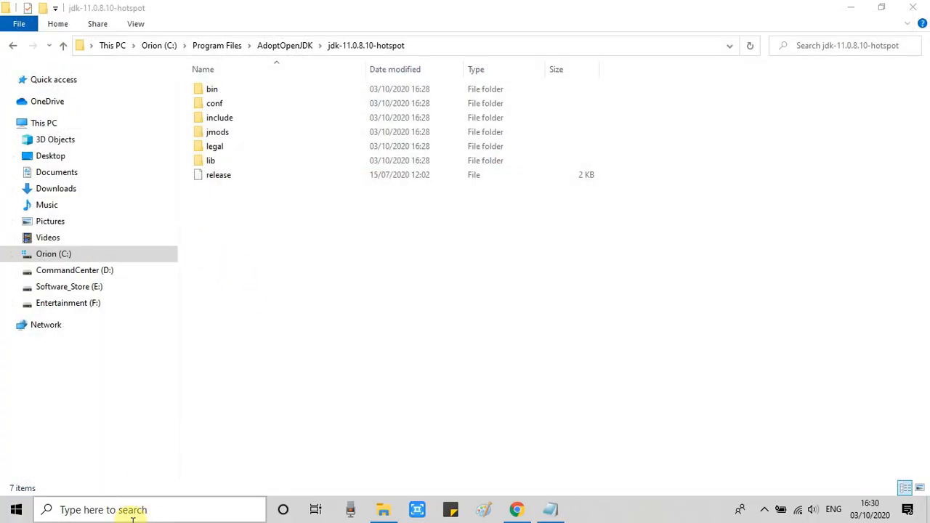
{"action": "left_click", "coordinate": [146, 509]}
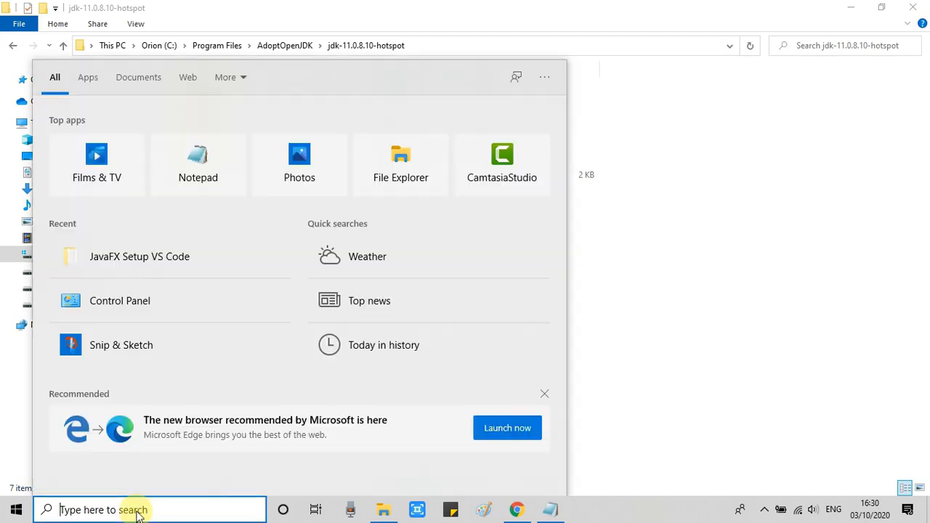
{"action": "type", "text": "vs"}
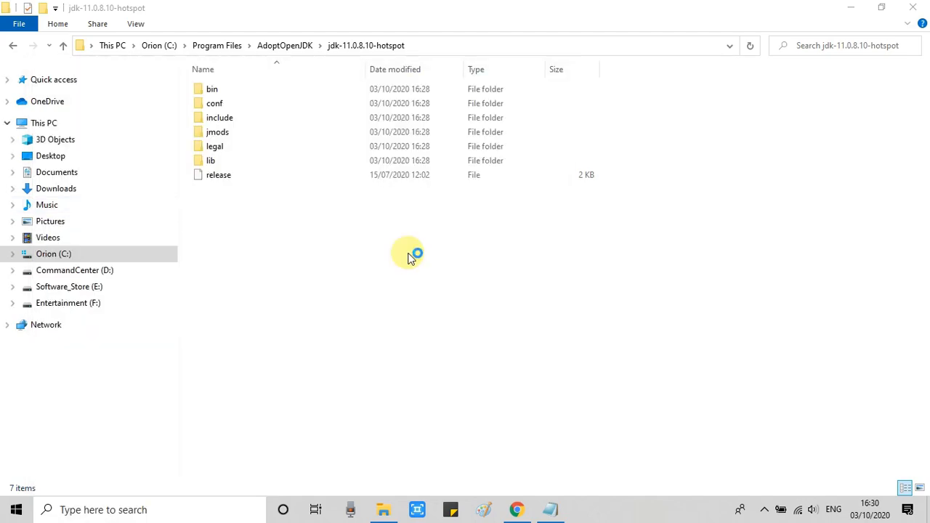
{"action": "left_click", "coordinate": [585, 508]}
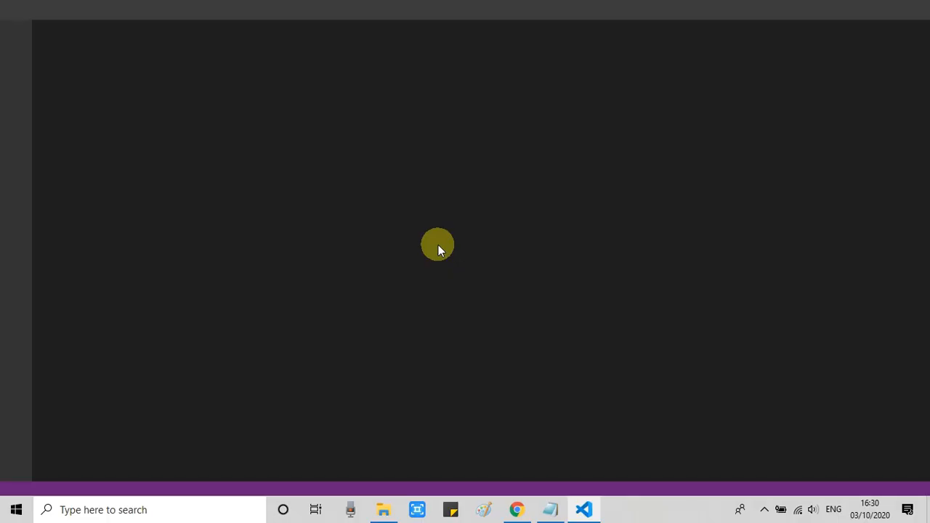
{"action": "left_click", "coordinate": [585, 509]}
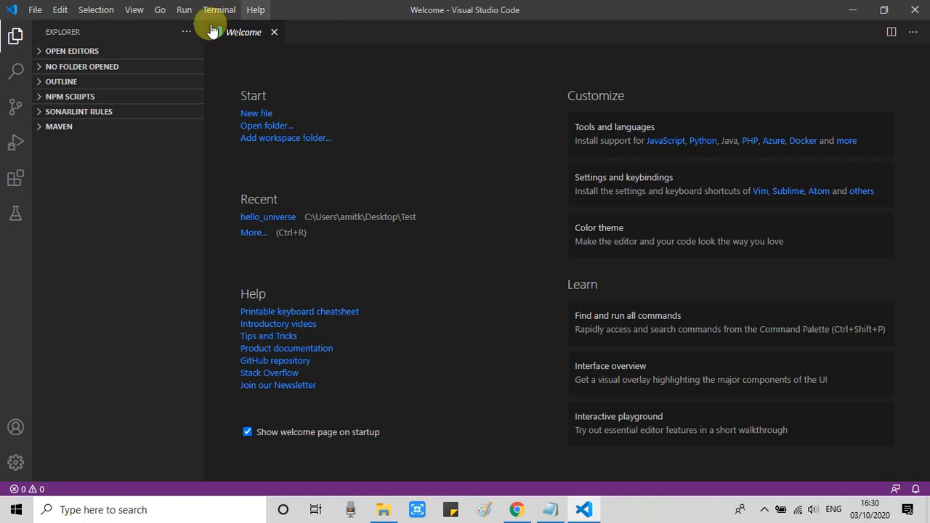
{"action": "left_click", "coordinate": [134, 9]}
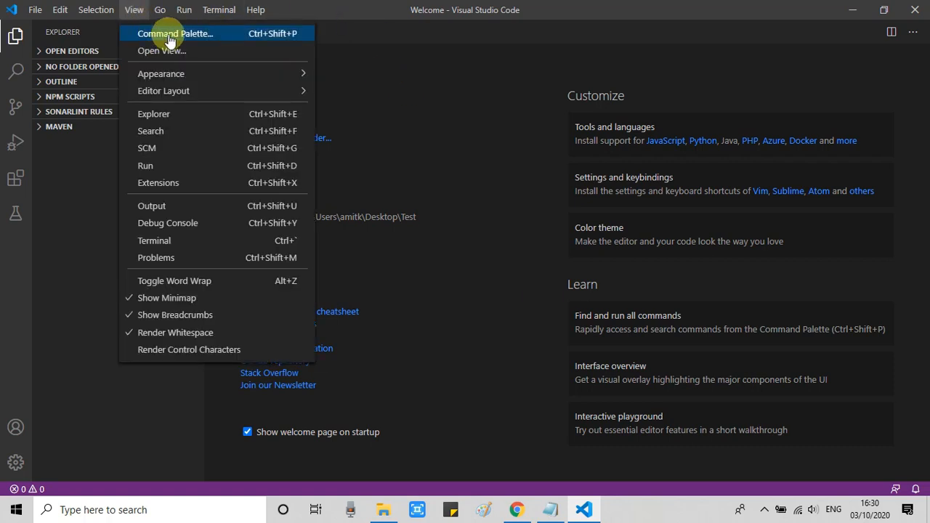
{"action": "left_click", "coordinate": [174, 34]}
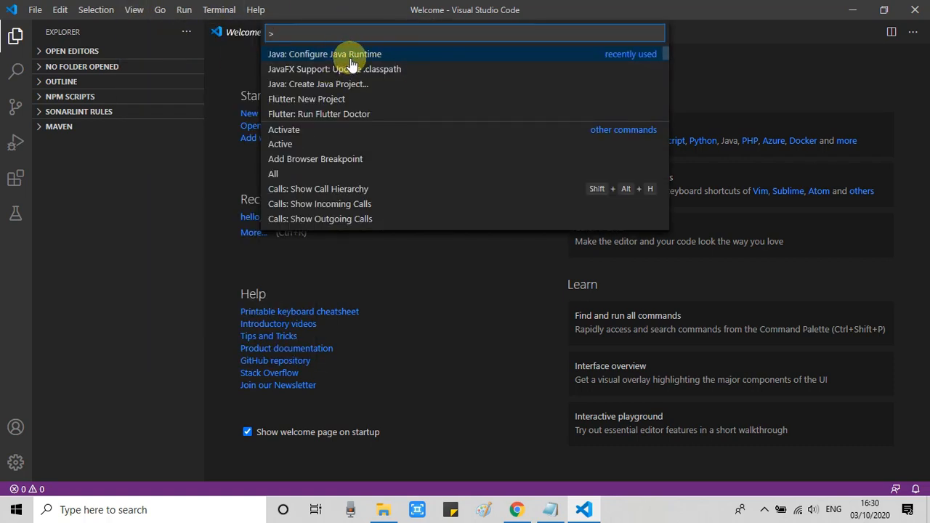
{"action": "left_click", "coordinate": [324, 54]}
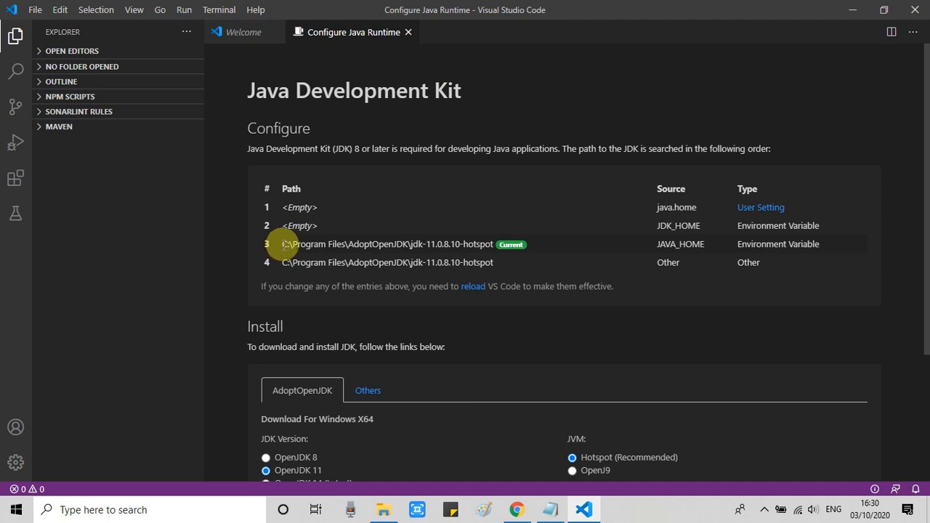
{"action": "double_click", "coordinate": [385, 244]}
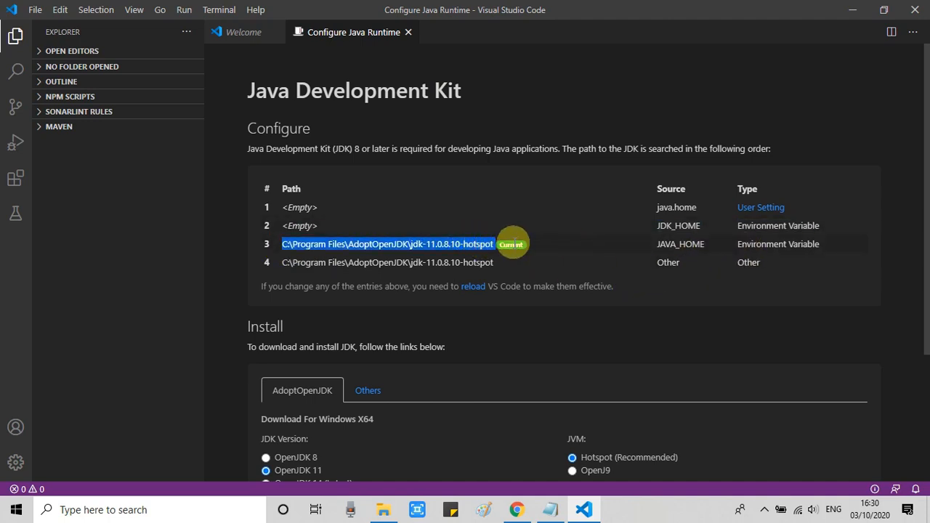
{"action": "mouse_move", "coordinate": [676, 250]}
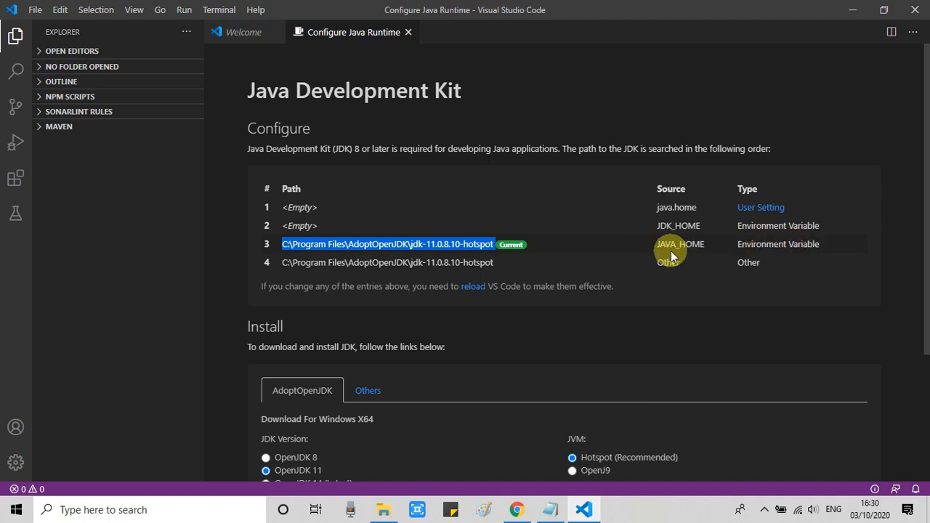
{"action": "scroll", "scroll_direction": "down", "scroll_amount": 3}
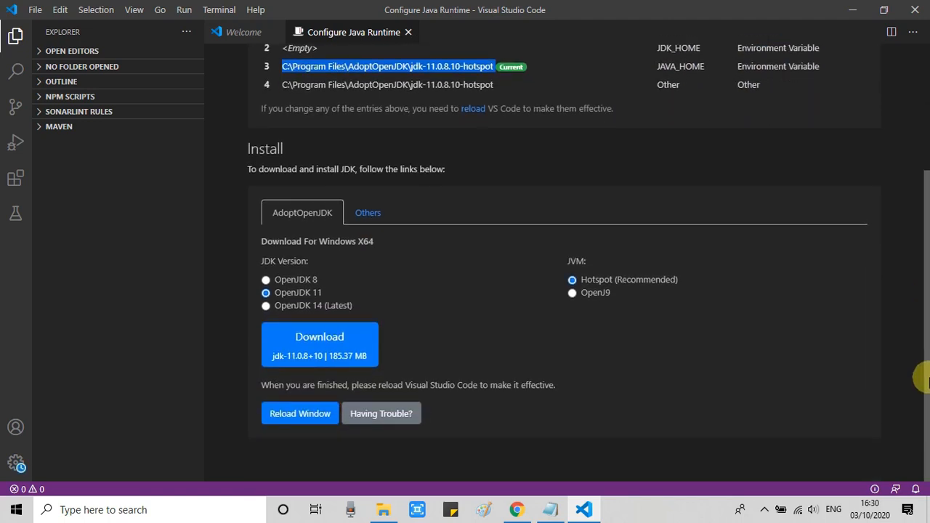
{"action": "scroll", "scroll_direction": "up", "scroll_amount": 3}
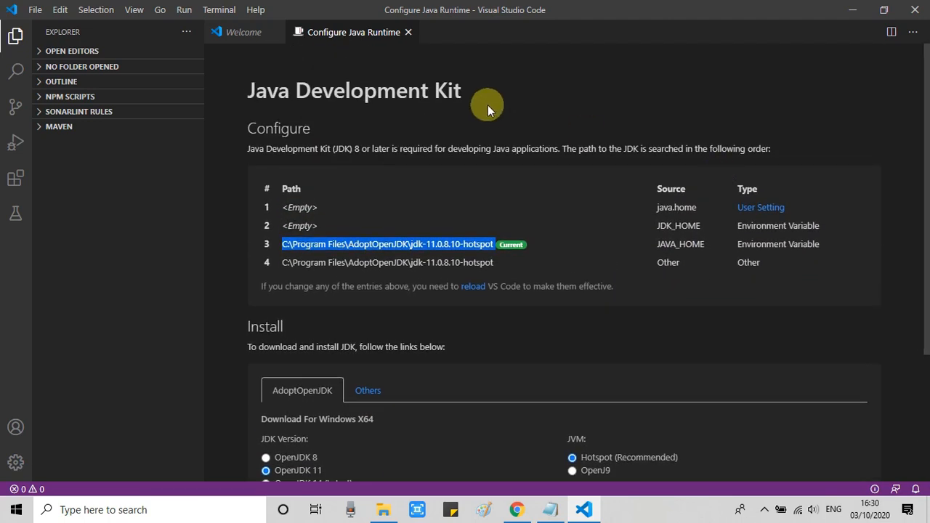
{"action": "left_click", "coordinate": [407, 32]}
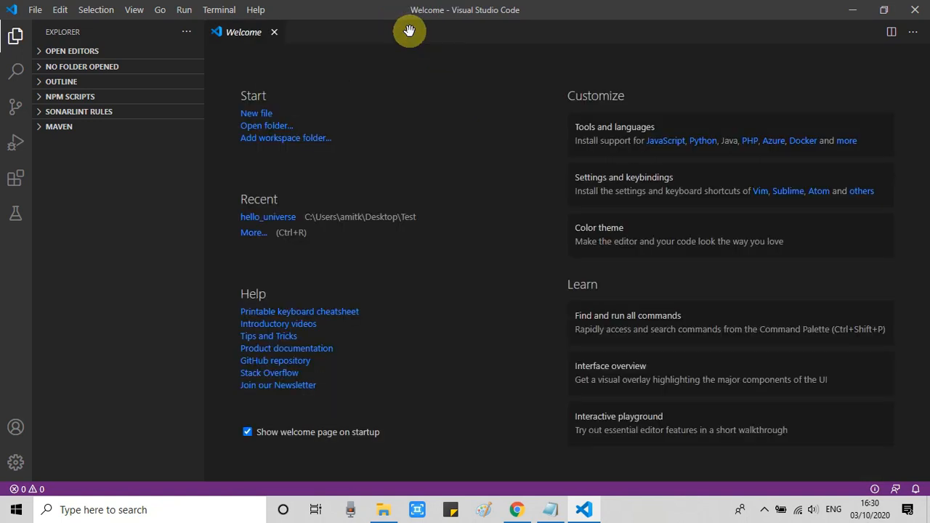
{"action": "mouse_move", "coordinate": [425, 144]}
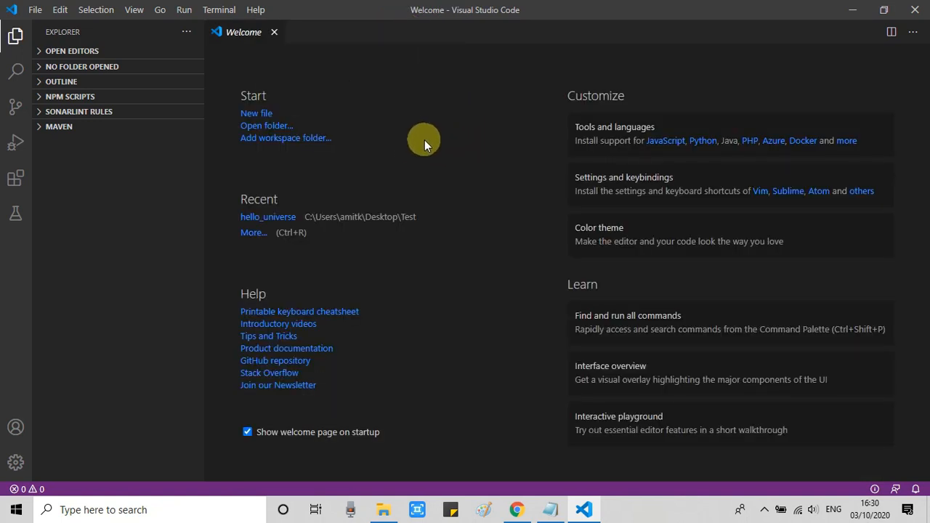
{"action": "mouse_move", "coordinate": [146, 39]}
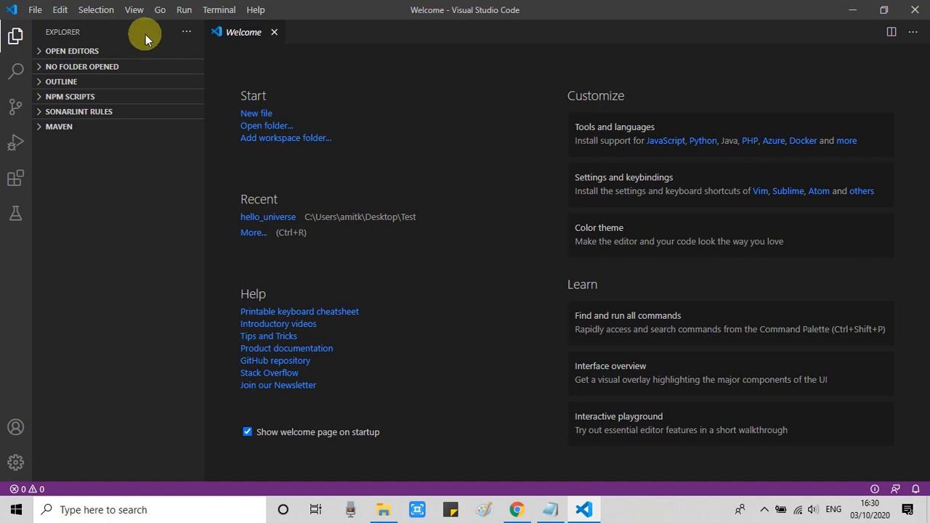
- Run Java: Create Java Project from the Command Palette filtered with 'java pro'
{"action": "left_click", "coordinate": [134, 9]}
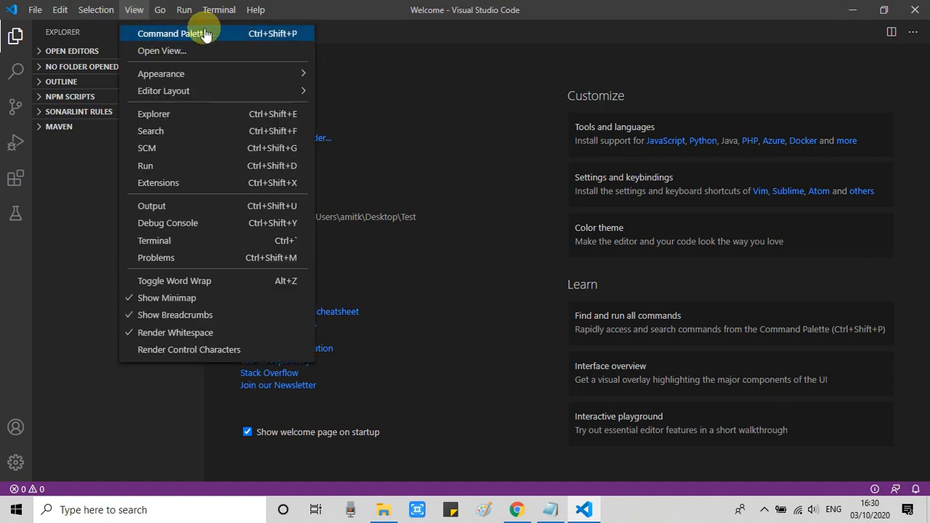
{"action": "left_click", "coordinate": [171, 34]}
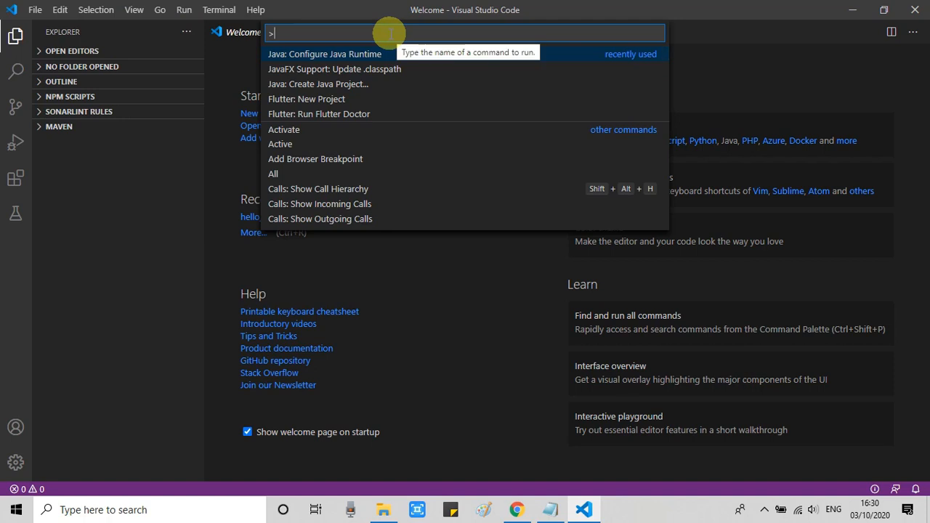
{"action": "type", "text": "java"}
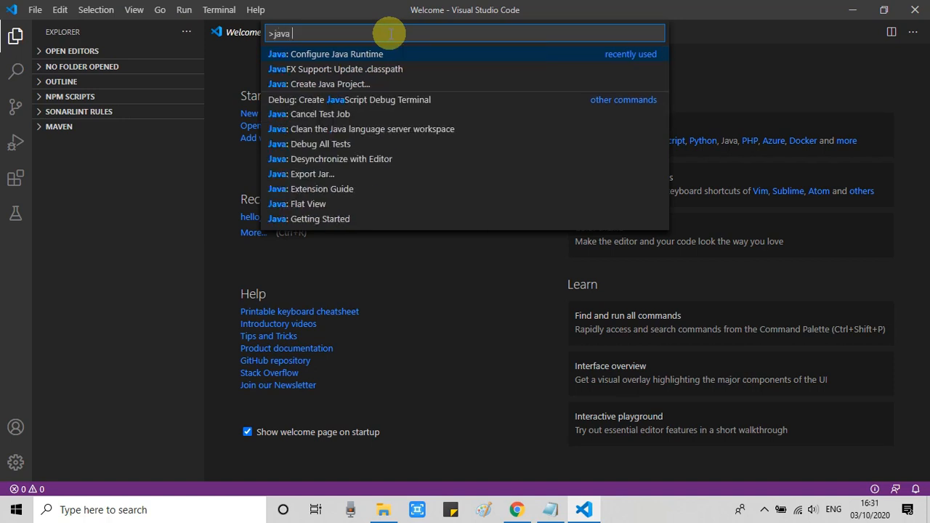
{"action": "type", "text": "pro"}
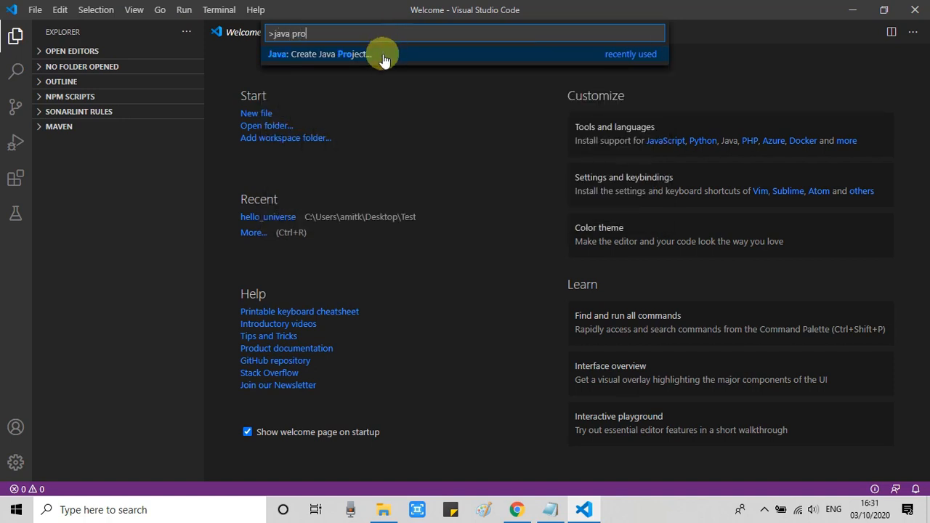
{"action": "mouse_move", "coordinate": [356, 58]}
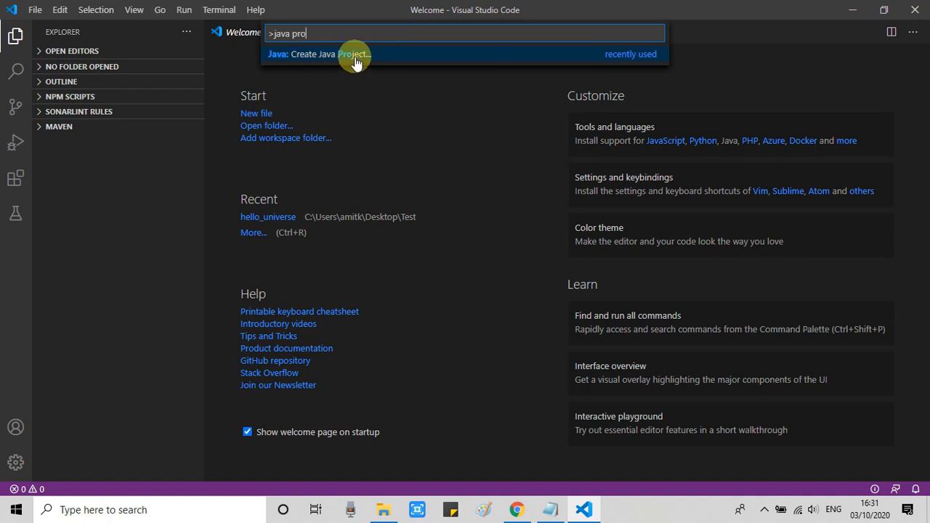
{"action": "left_click", "coordinate": [331, 54]}
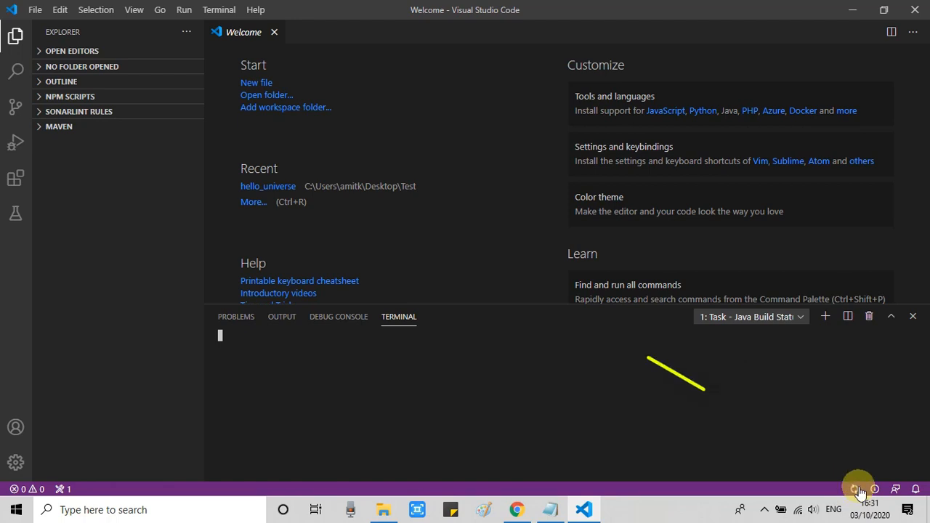
{"action": "mouse_move", "coordinate": [861, 493]}
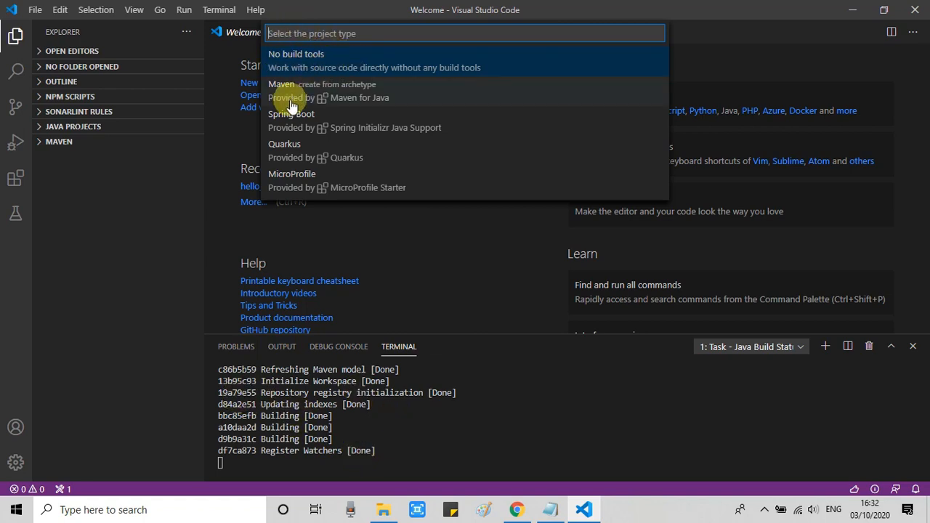
{"action": "mouse_move", "coordinate": [308, 149]}
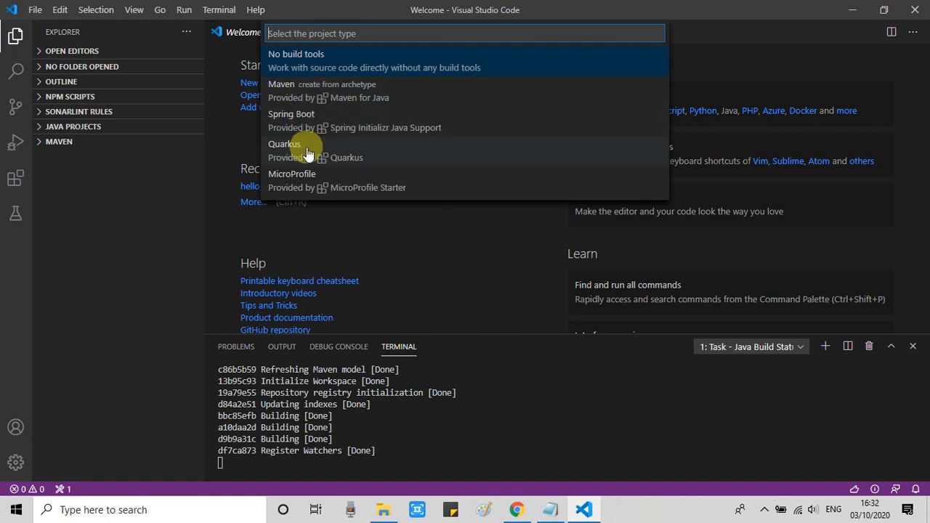
{"action": "mouse_move", "coordinate": [282, 87]}
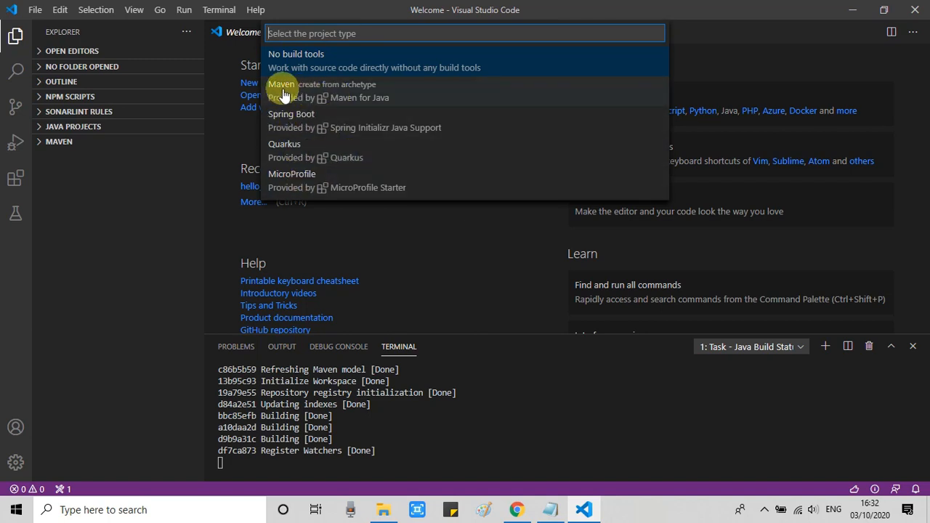
{"action": "mouse_move", "coordinate": [398, 69]}
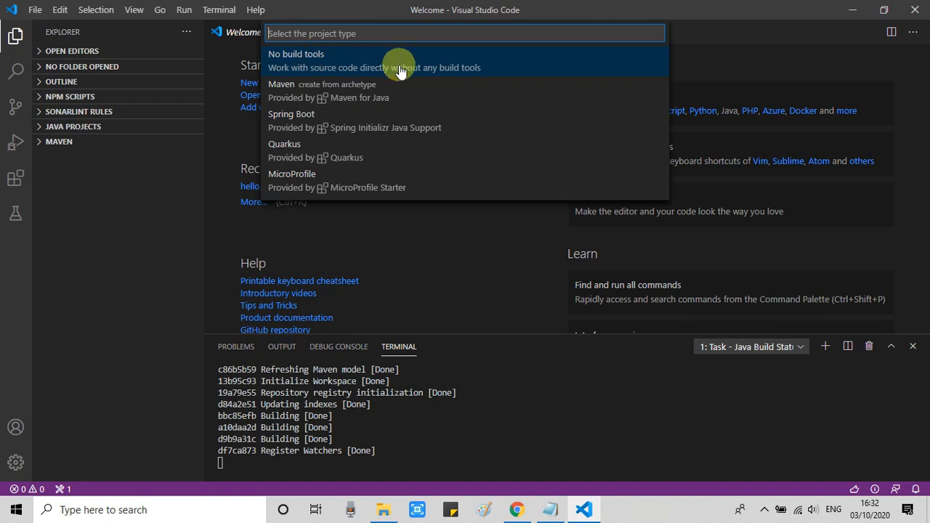
{"action": "mouse_move", "coordinate": [385, 61]}
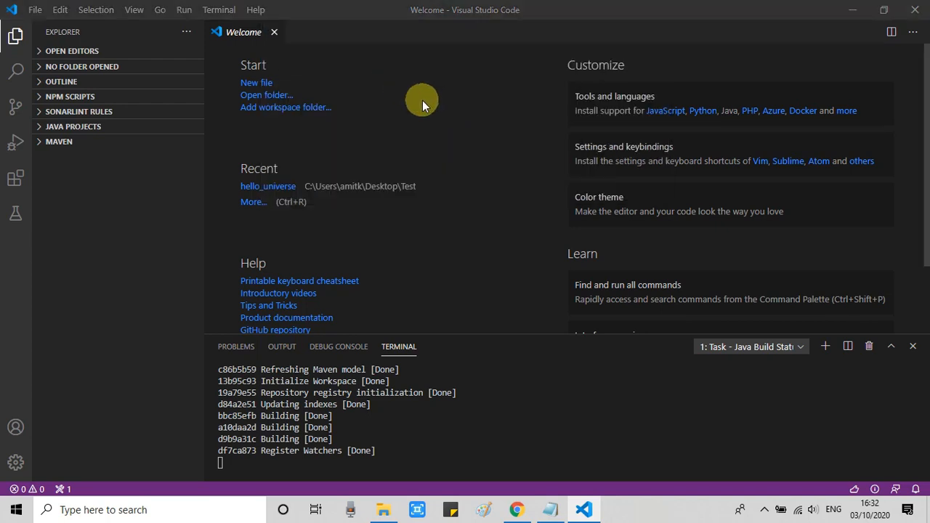
- Choose No build tools and select the Desktop\Test folder as the project location
{"action": "left_click", "coordinate": [265, 95]}
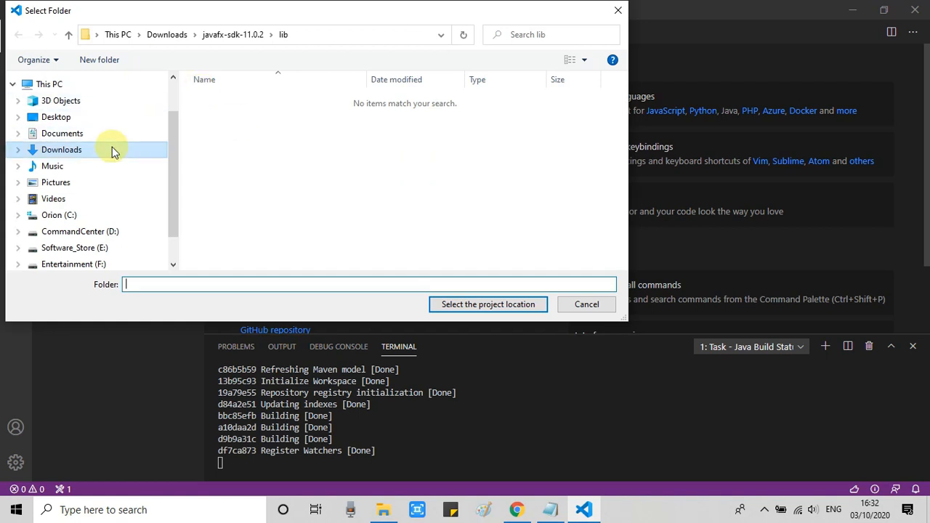
{"action": "left_click", "coordinate": [55, 116]}
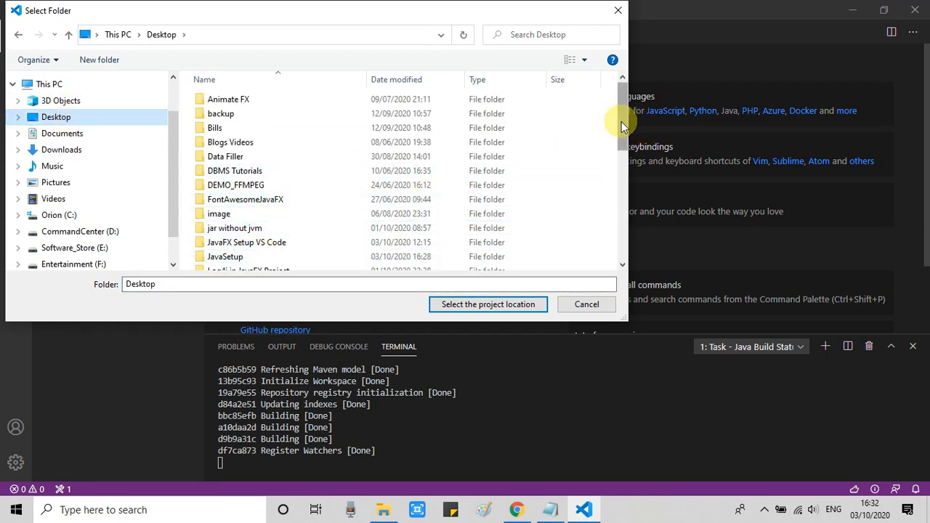
{"action": "scroll", "scroll_direction": "down", "scroll_amount": 3}
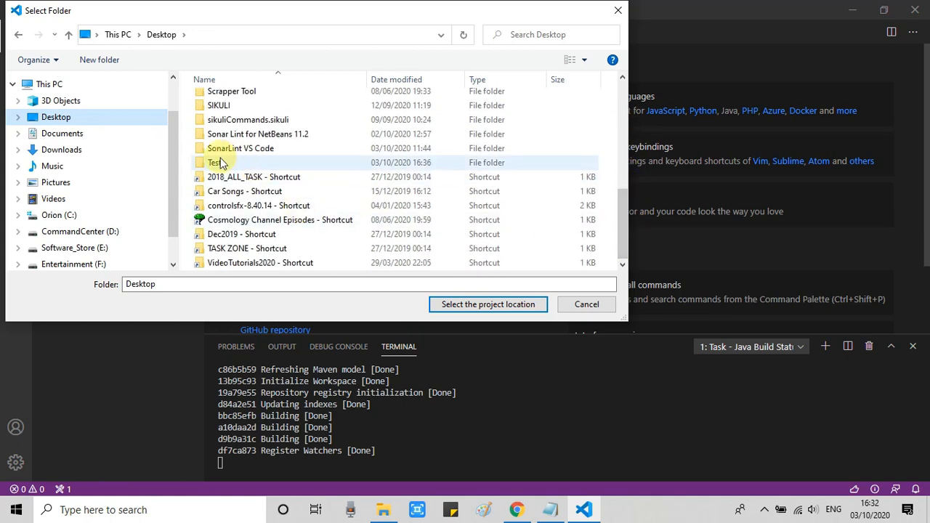
{"action": "left_click", "coordinate": [215, 163]}
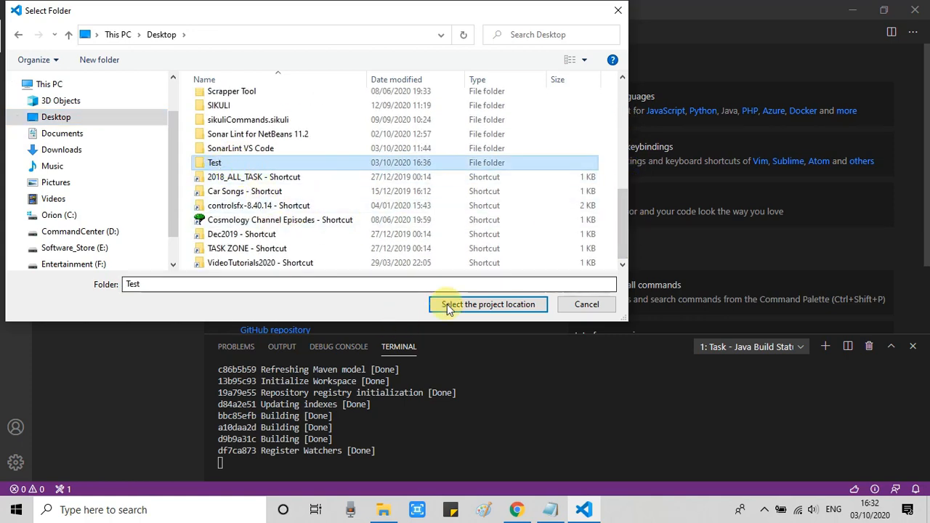
{"action": "left_click", "coordinate": [489, 303]}
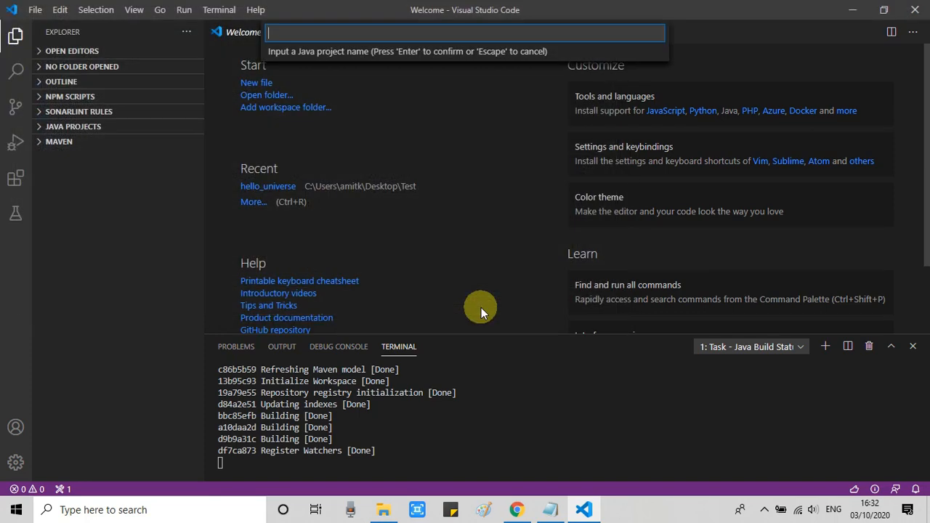
{"action": "mouse_move", "coordinate": [470, 177]}
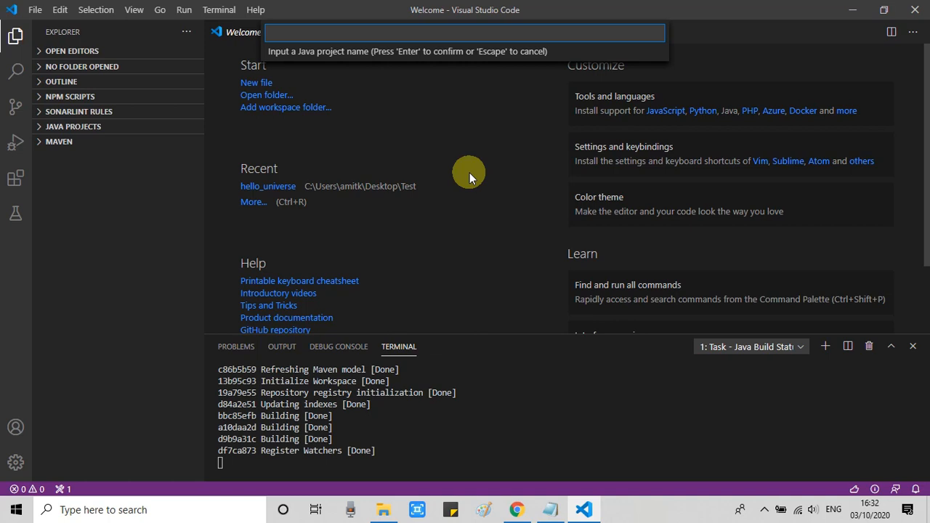
- Name the project 'hello sam' and let the window reload on it with lib, src and README.md
{"action": "type", "text": "hello"}
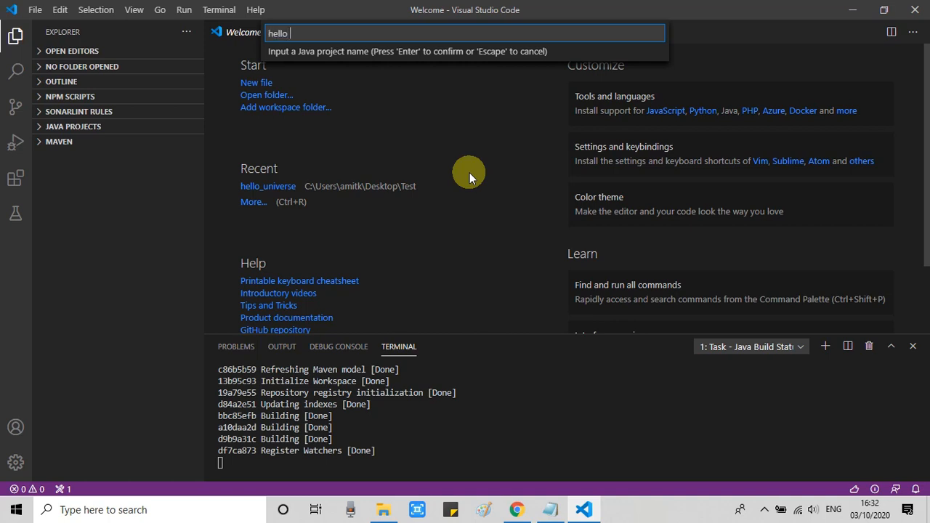
{"action": "type", "text": "sam"}
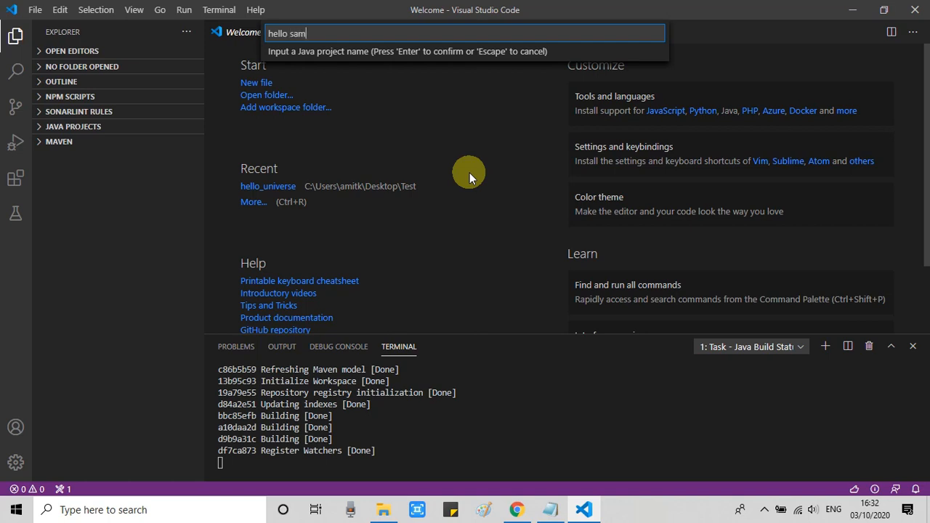
{"action": "mouse_move", "coordinate": [400, 35]}
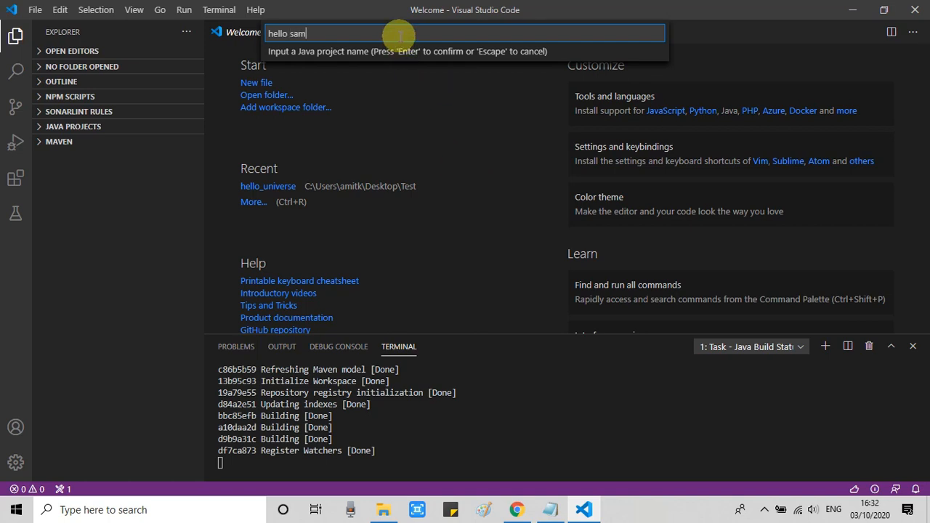
{"action": "key", "text": "Return"}
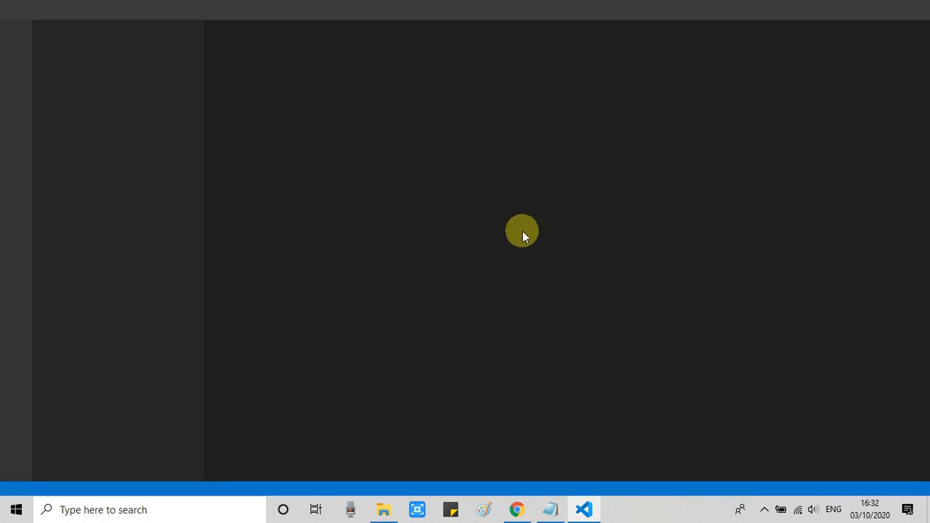
{"action": "left_click", "coordinate": [584, 508]}
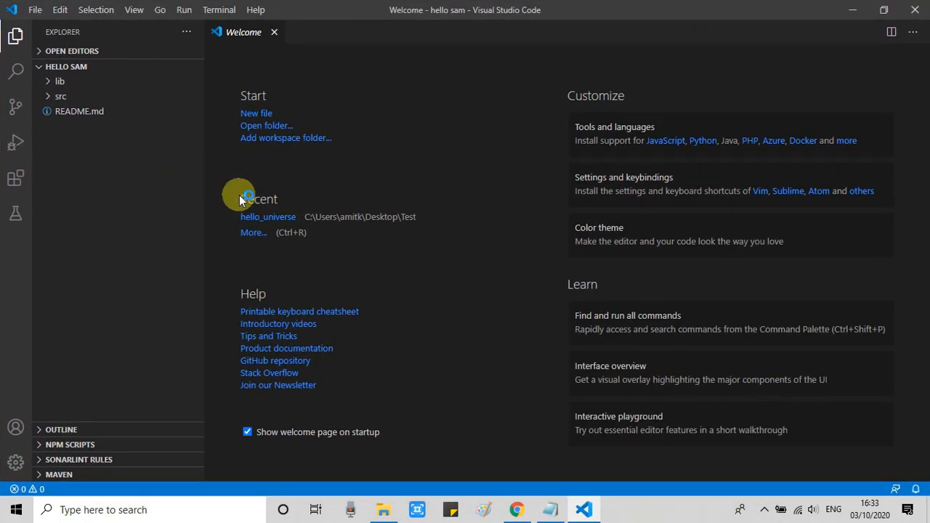
{"action": "mouse_move", "coordinate": [356, 119]}
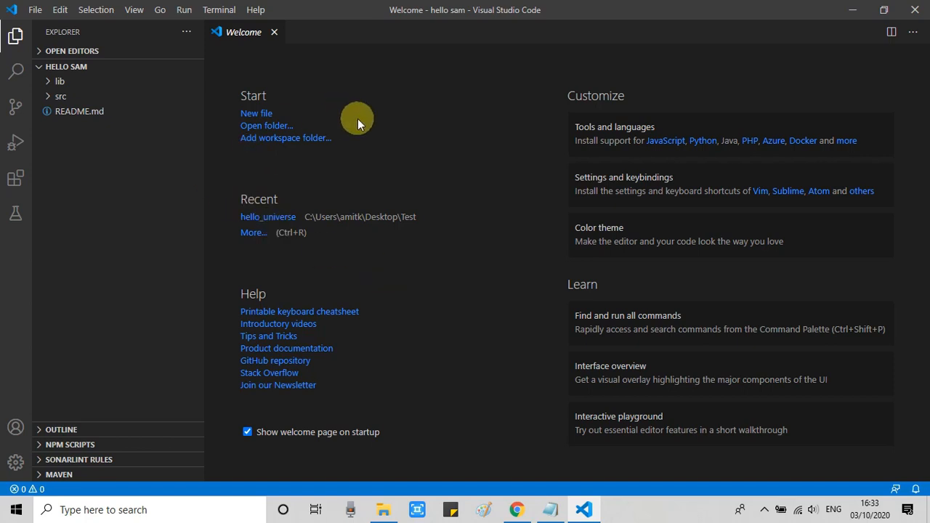
{"action": "mouse_move", "coordinate": [40, 138]}
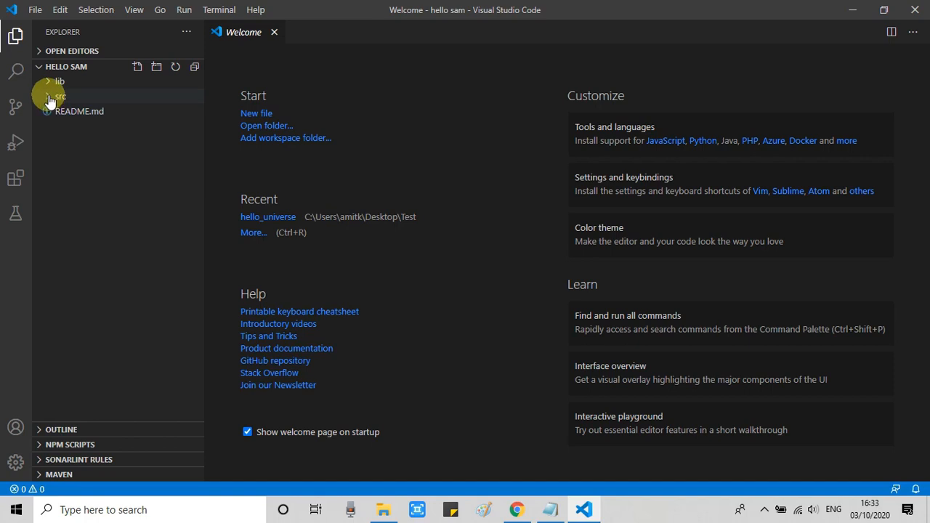
- Change App.java's println greeting from 'Hello, World!' to 'Hello, Cool IT Help' and save
{"action": "left_click", "coordinate": [61, 96]}
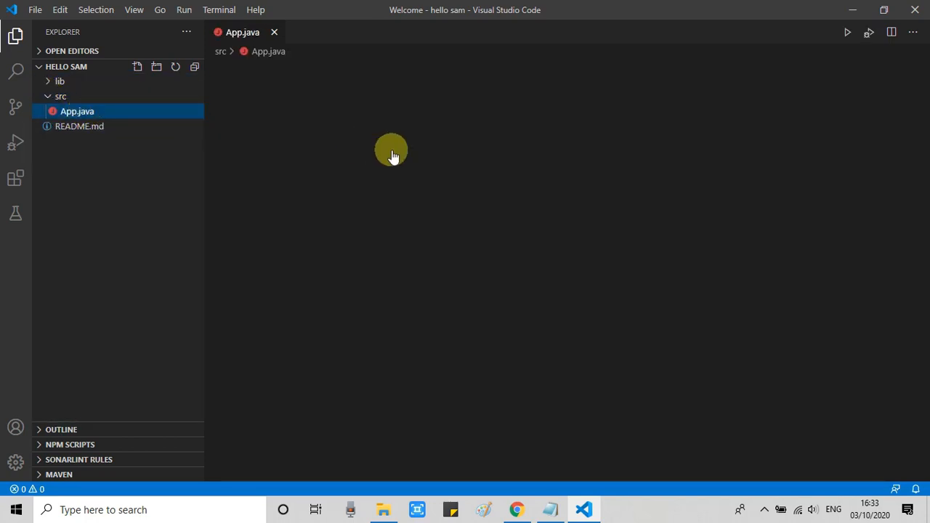
{"action": "left_click", "coordinate": [77, 110]}
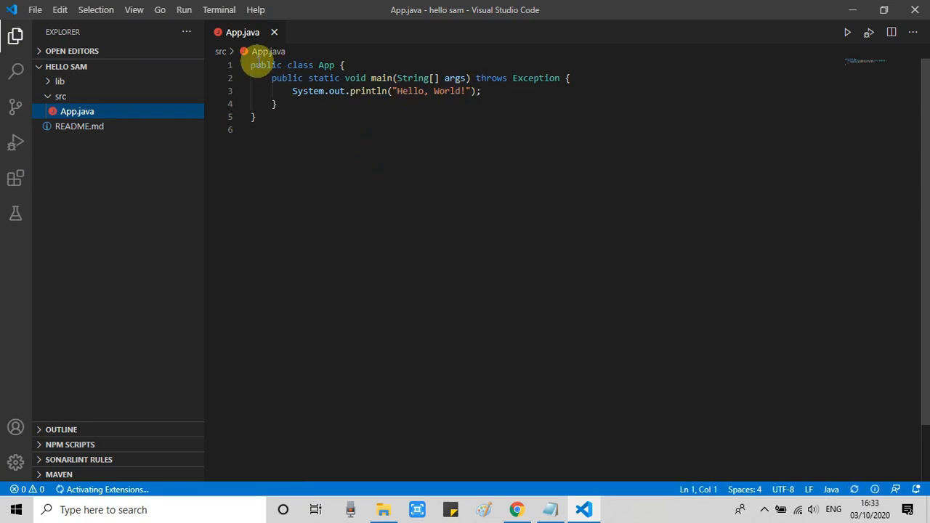
{"action": "mouse_move", "coordinate": [250, 69]}
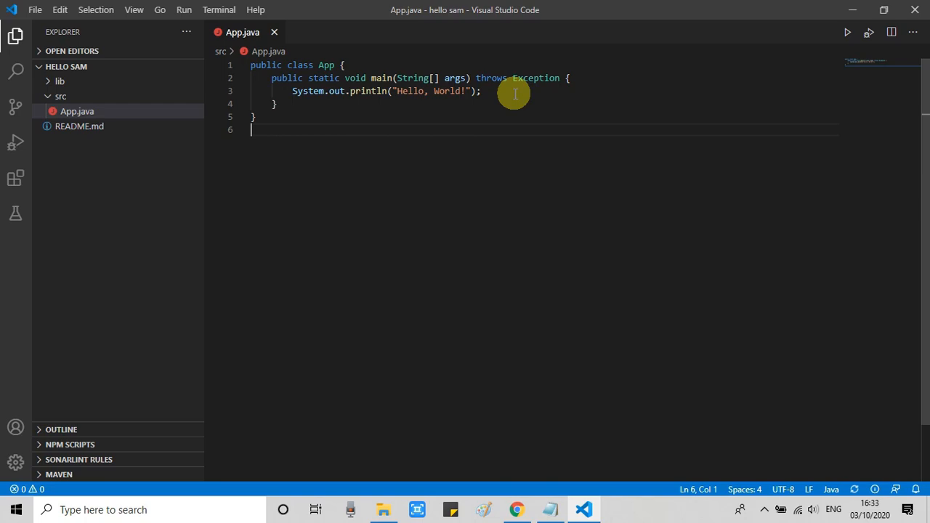
{"action": "type", "text": "Cool IT"}
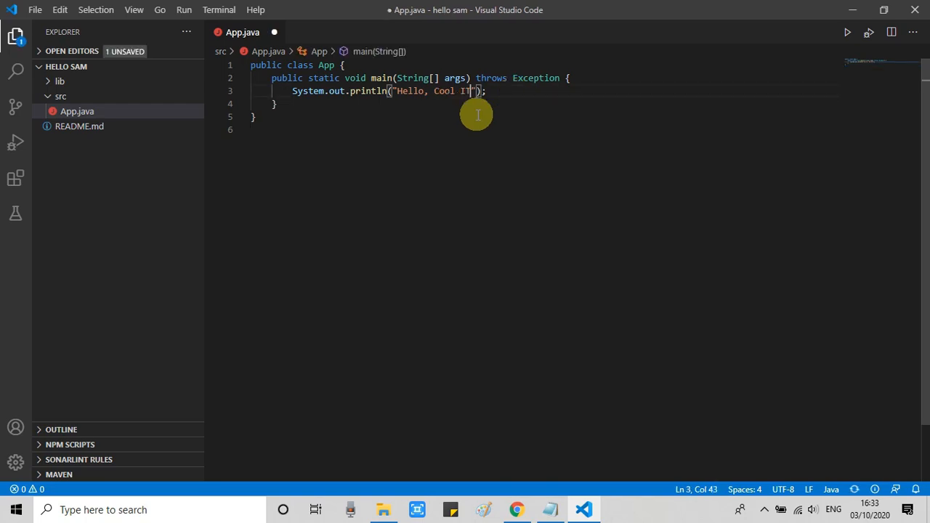
{"action": "type", "text": "Help"}
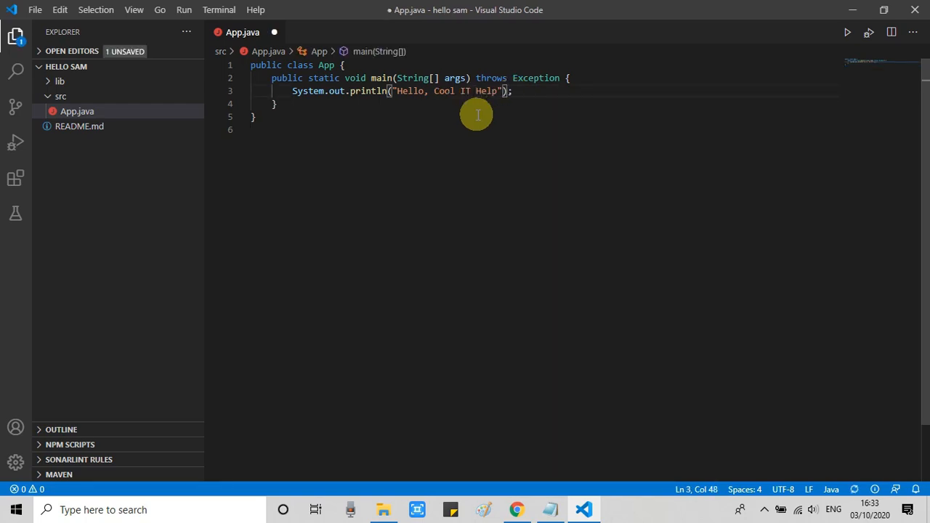
{"action": "mouse_move", "coordinate": [442, 146]}
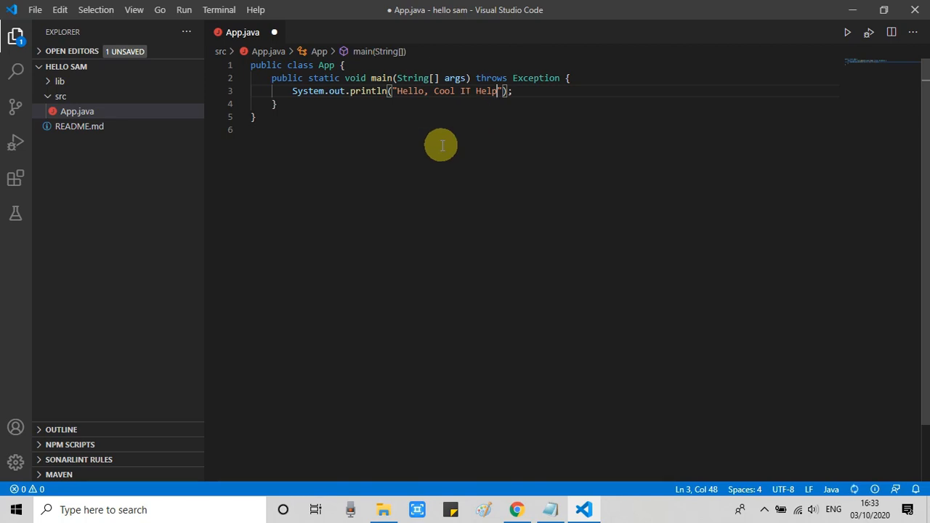
{"action": "key", "text": "ctrl+s"}
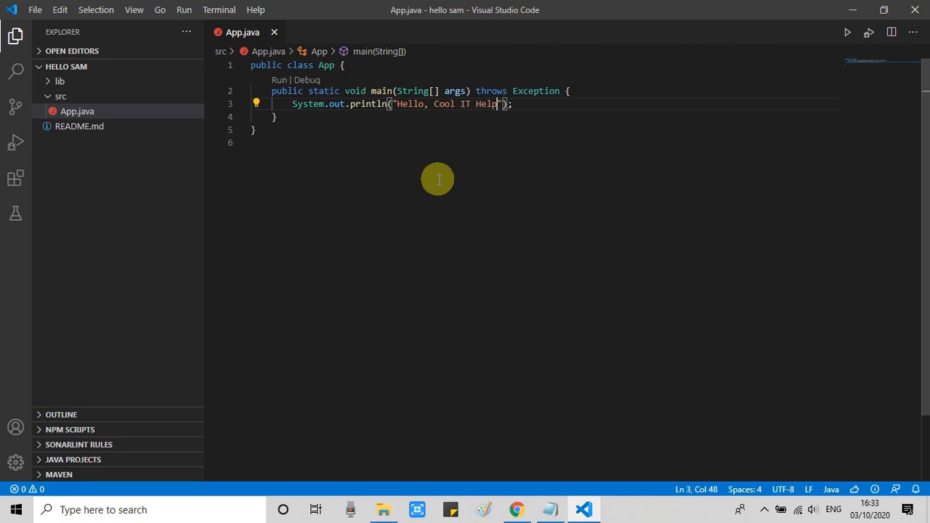
{"action": "mouse_move", "coordinate": [520, 150]}
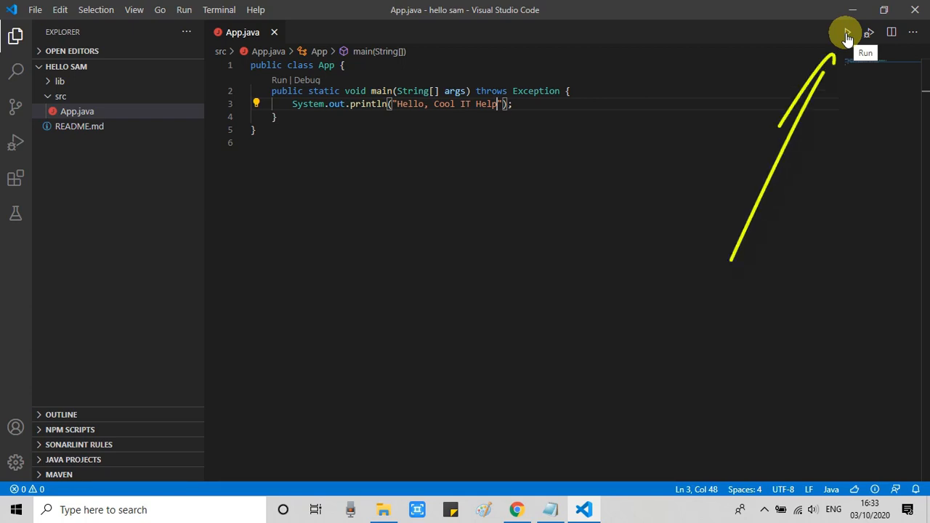
- Run App.java to print 'Hello, Cool IT Help', then view its two lint warnings in Problems
{"action": "left_click", "coordinate": [848, 32]}
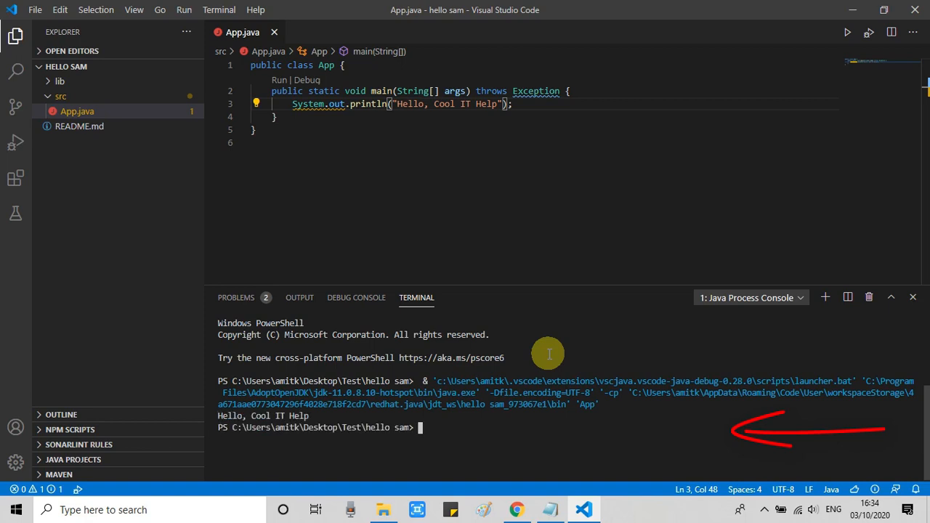
{"action": "mouse_move", "coordinate": [305, 425]}
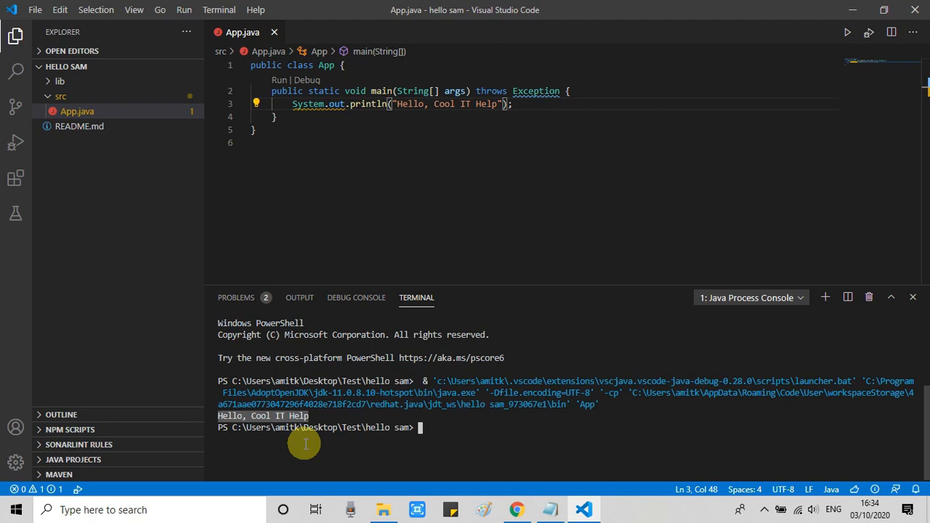
{"action": "left_click", "coordinate": [750, 297]}
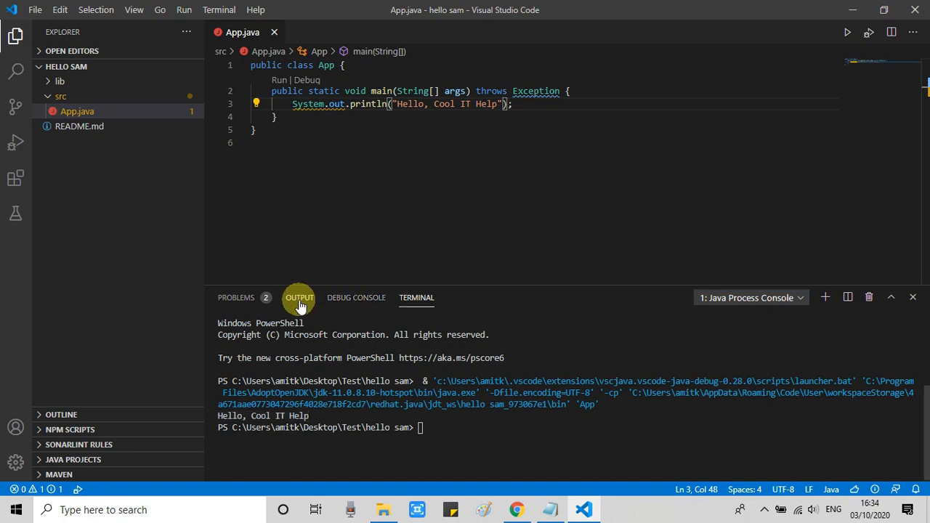
{"action": "left_click", "coordinate": [236, 297]}
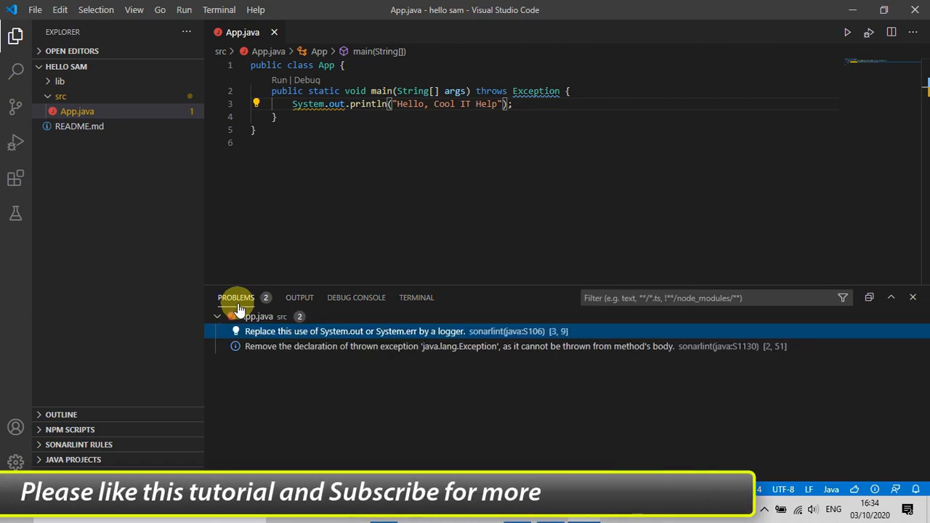